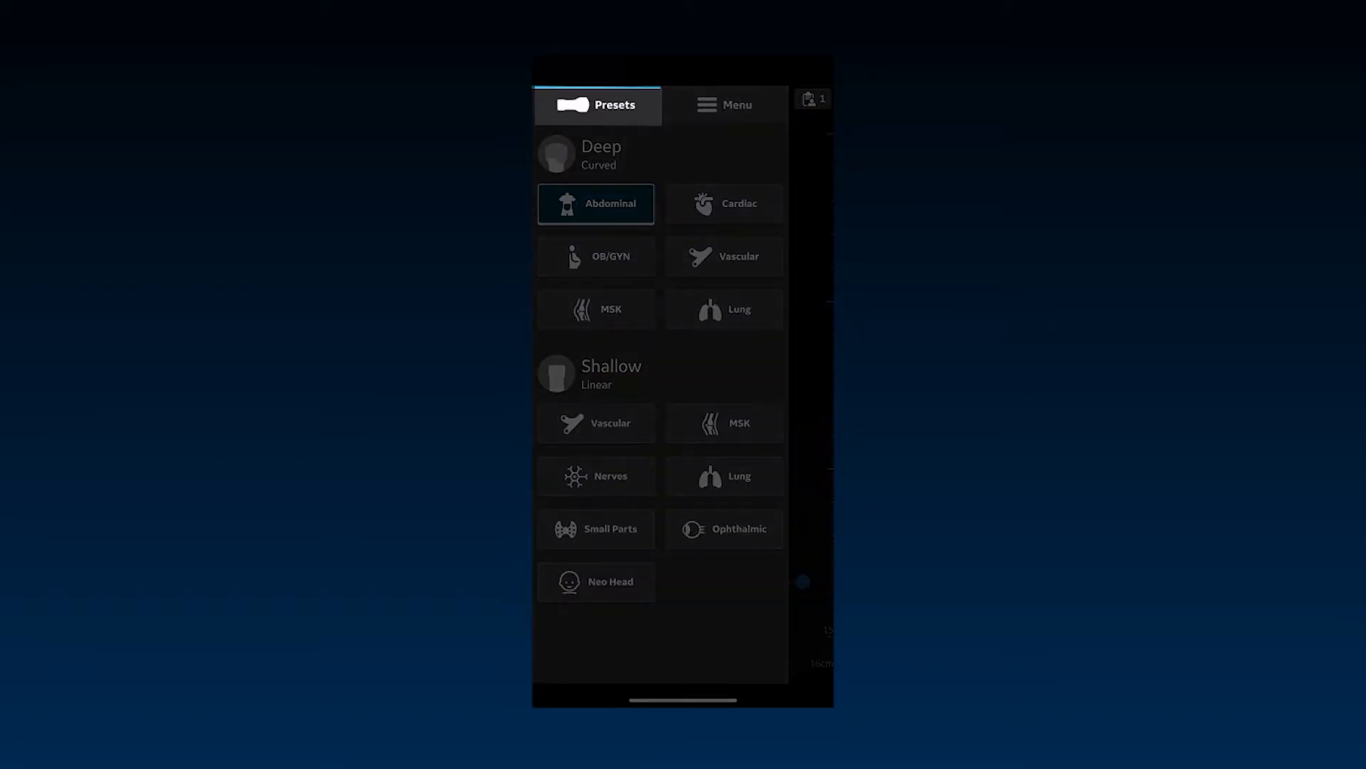
Switch from the scanning presets to the app menu and enter Configuration
left_click(737, 104)
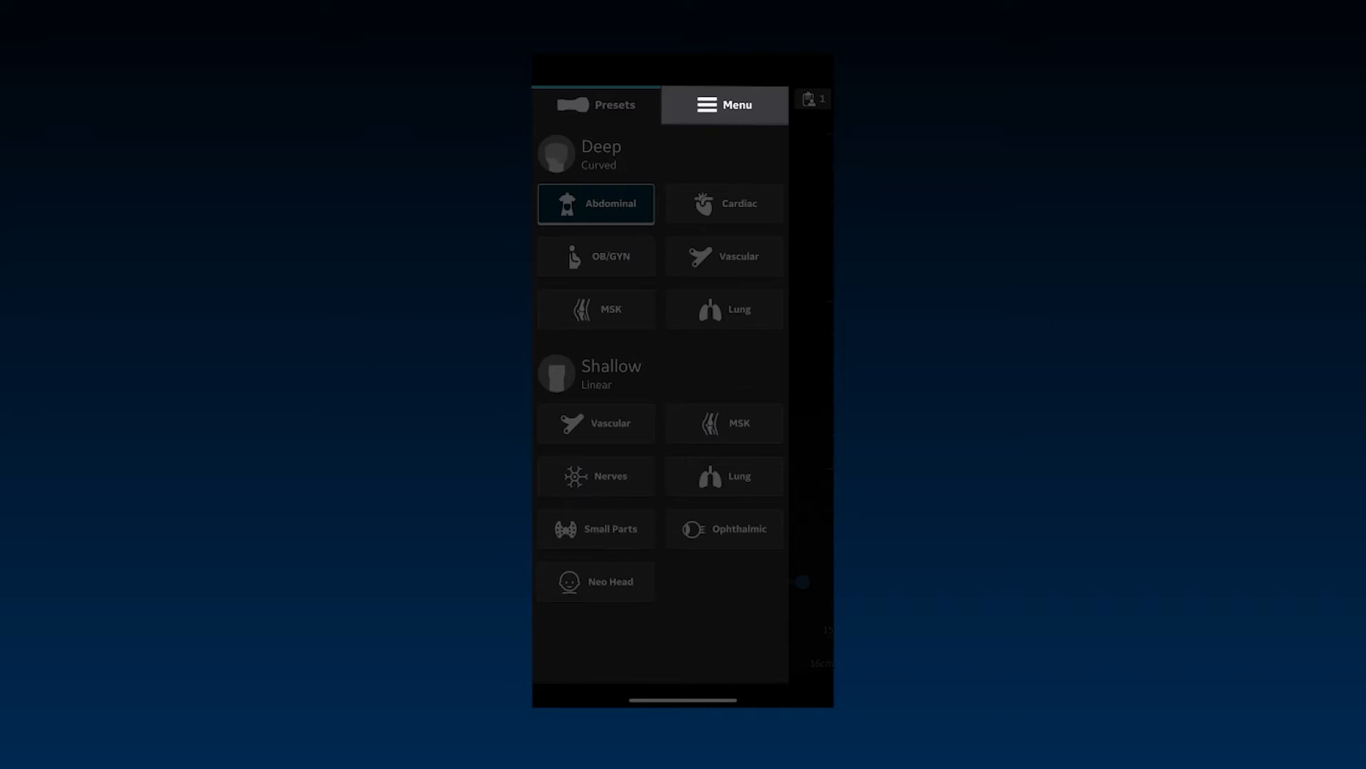
left_click(723, 104)
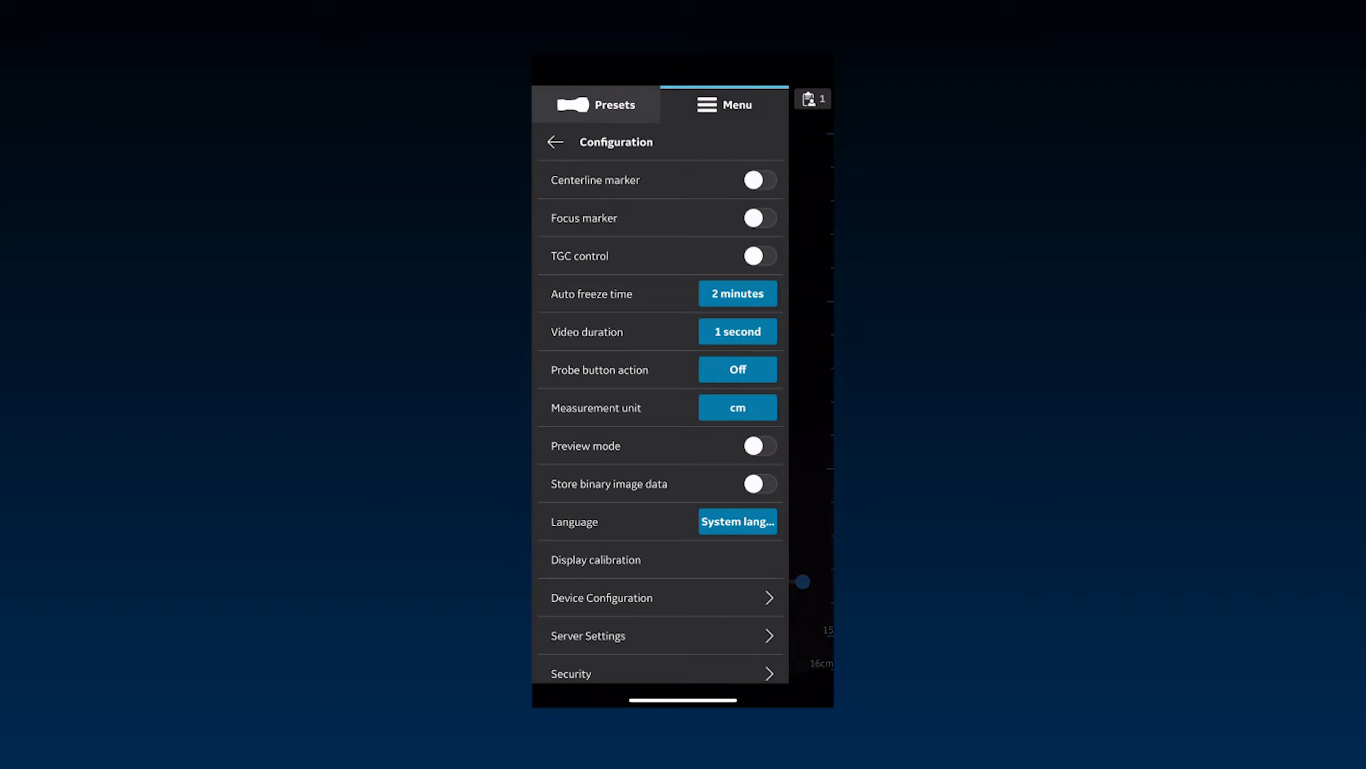
Enable the centerline and focus markers, trying TGC on and back off
left_click(757, 179)
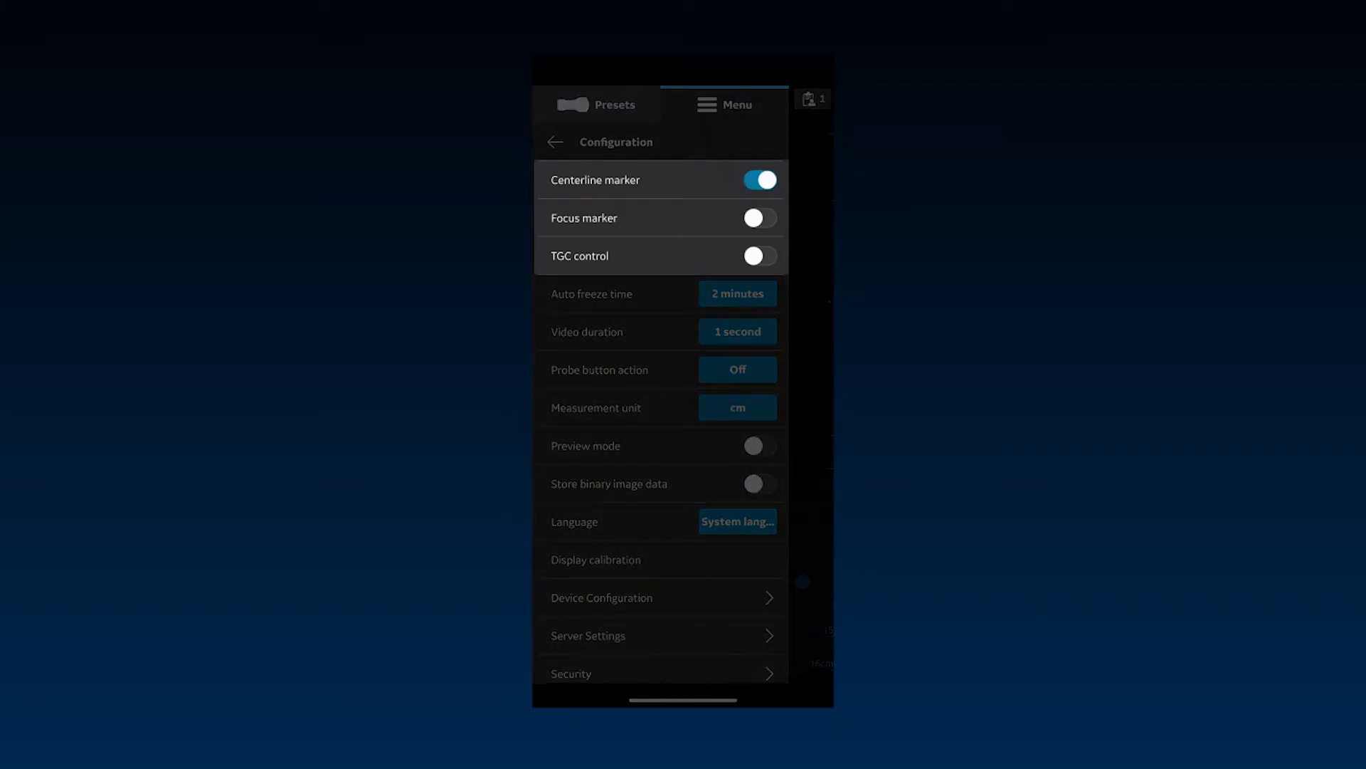
left_click(757, 216)
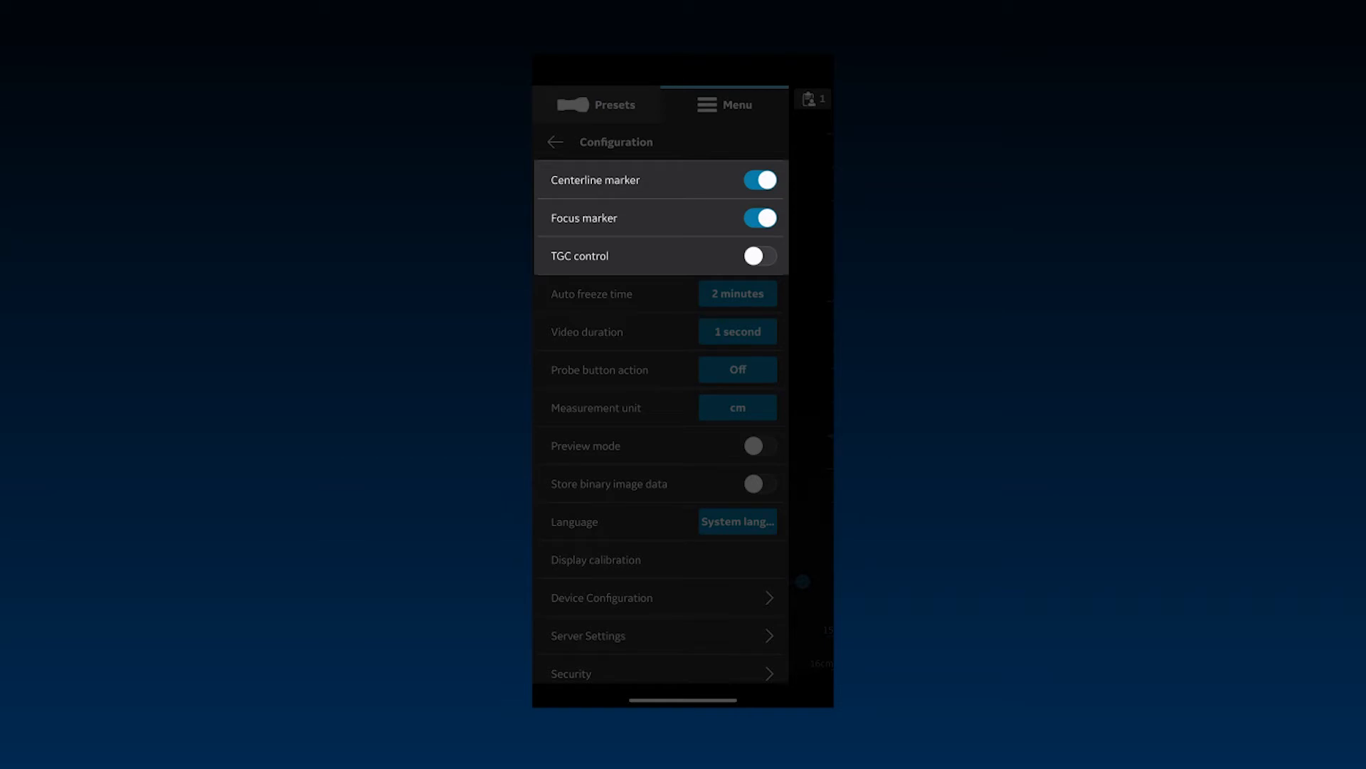
left_click(759, 255)
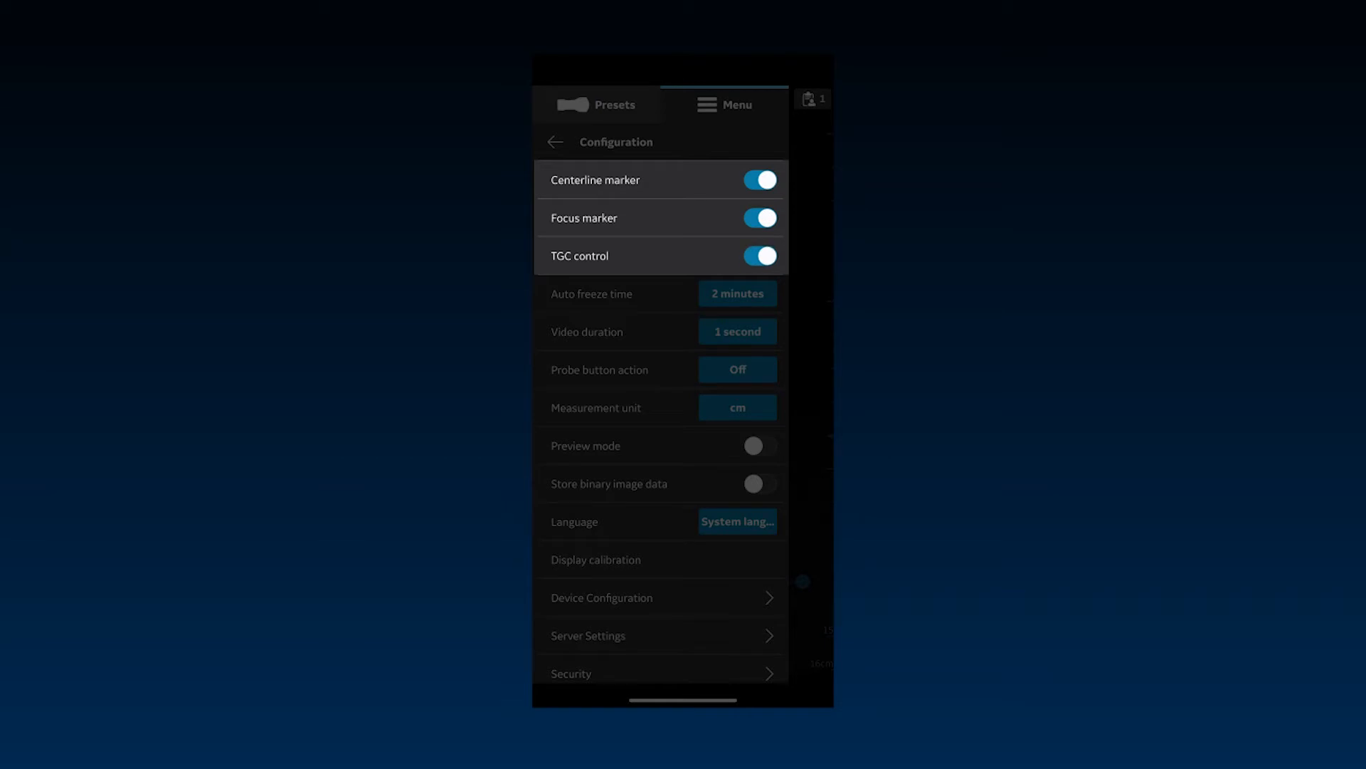
left_click(759, 255)
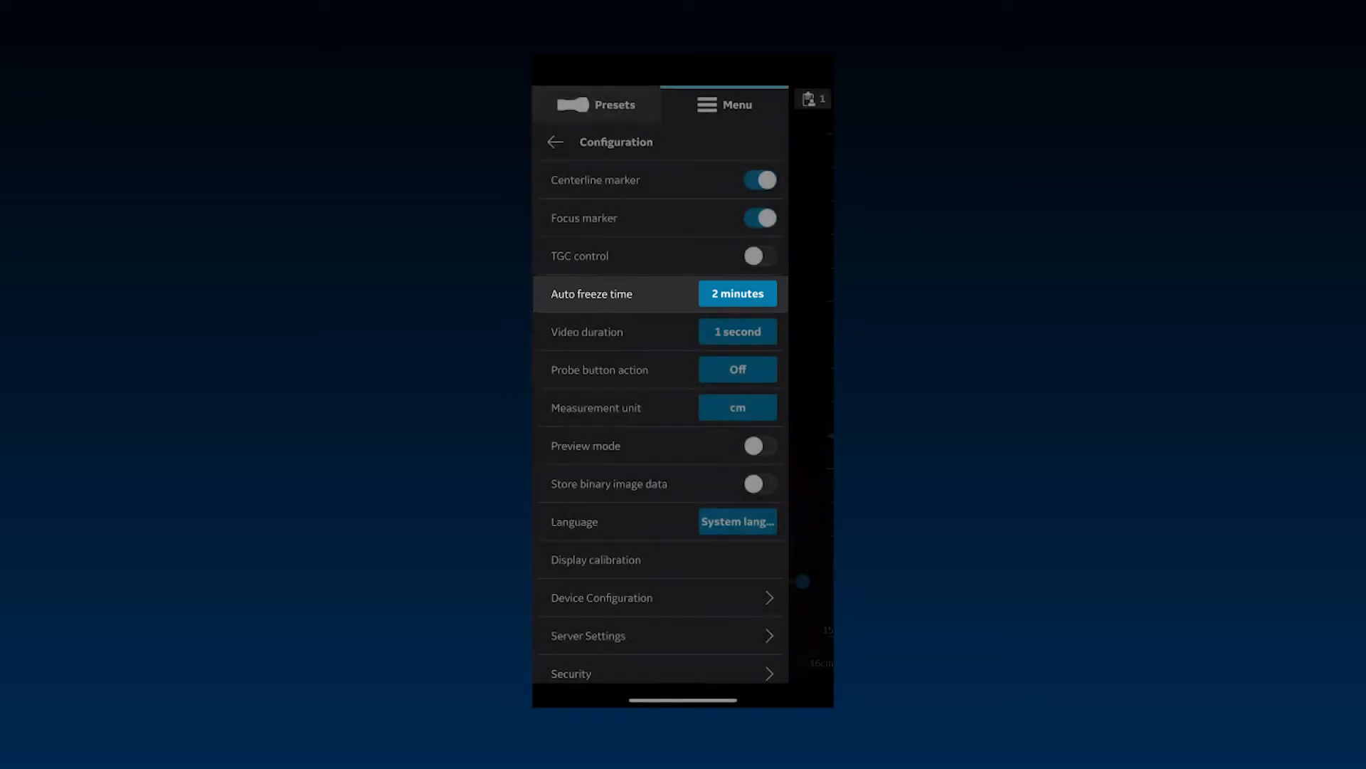
Set auto freeze time to 1 minute and video duration to 3 seconds
left_click(736, 293)
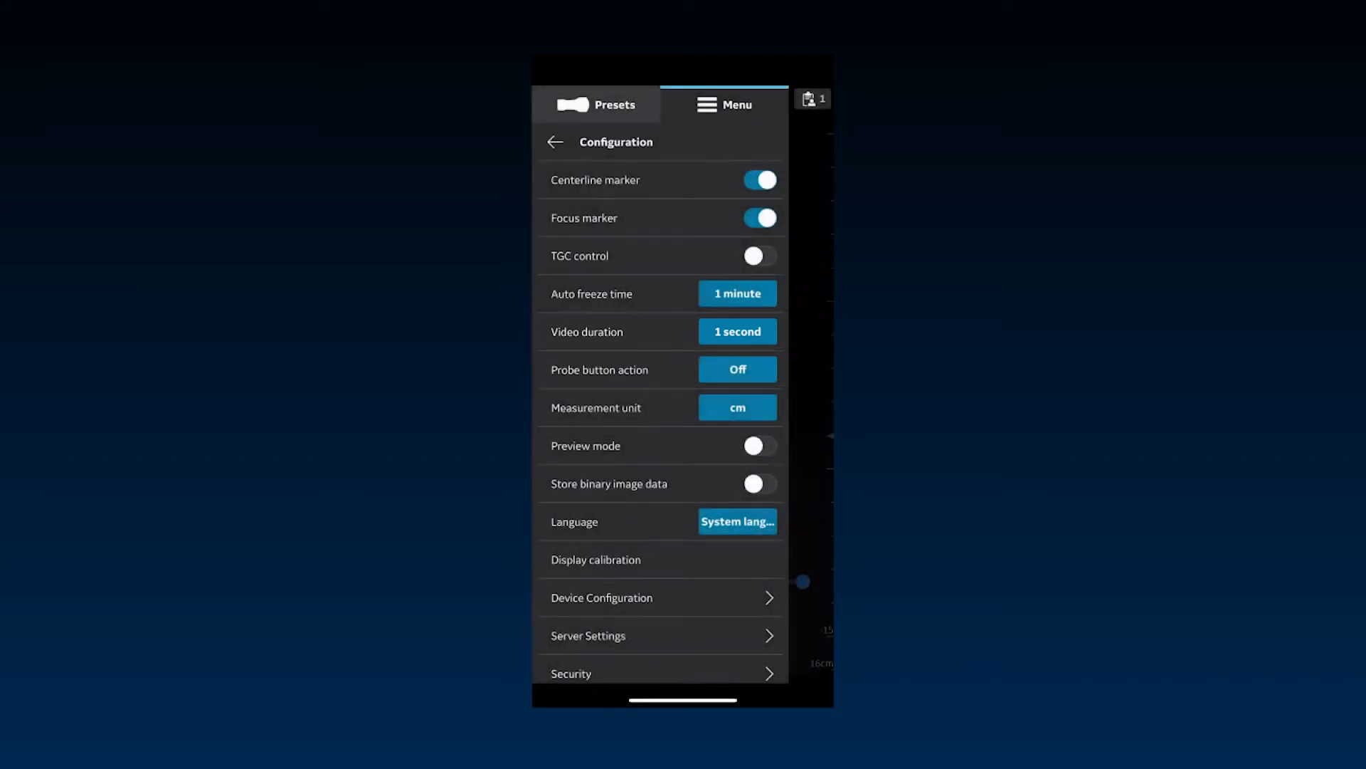
left_click(736, 332)
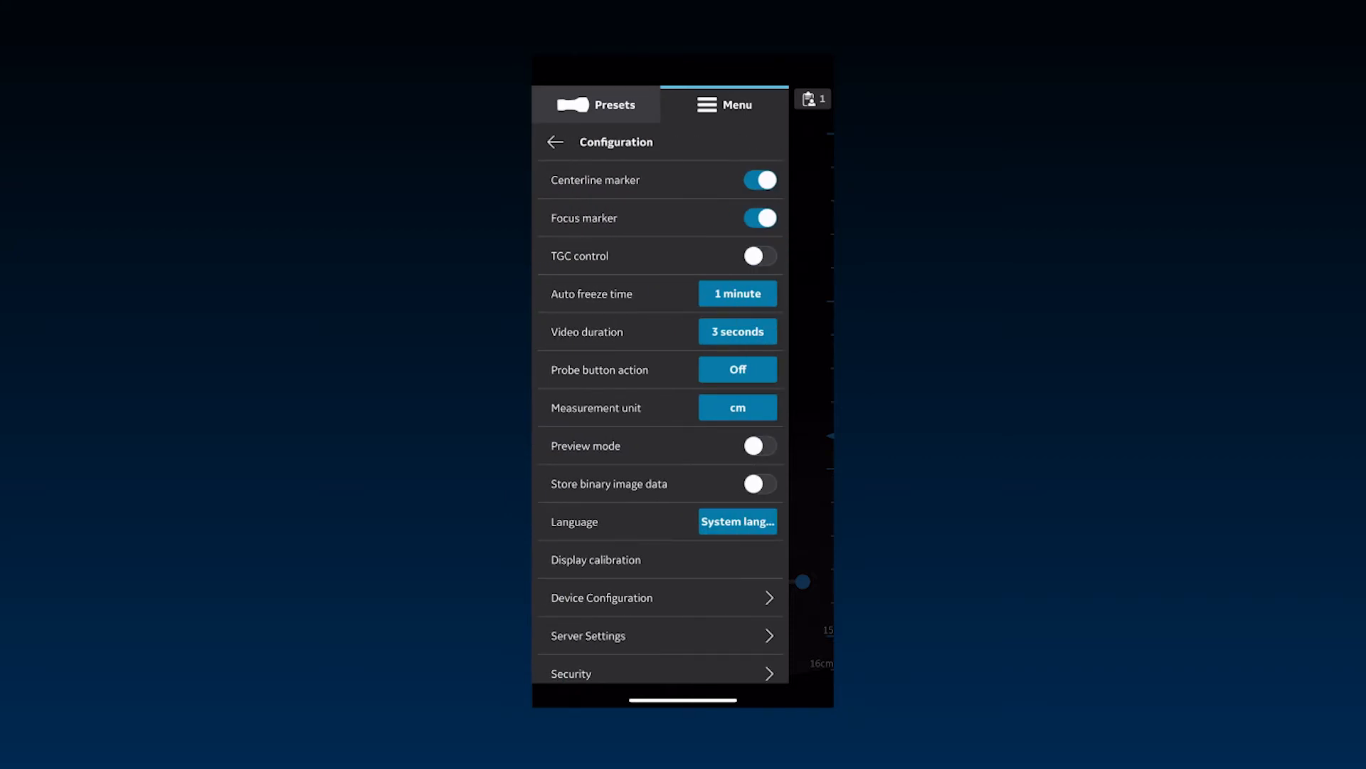
left_click(599, 368)
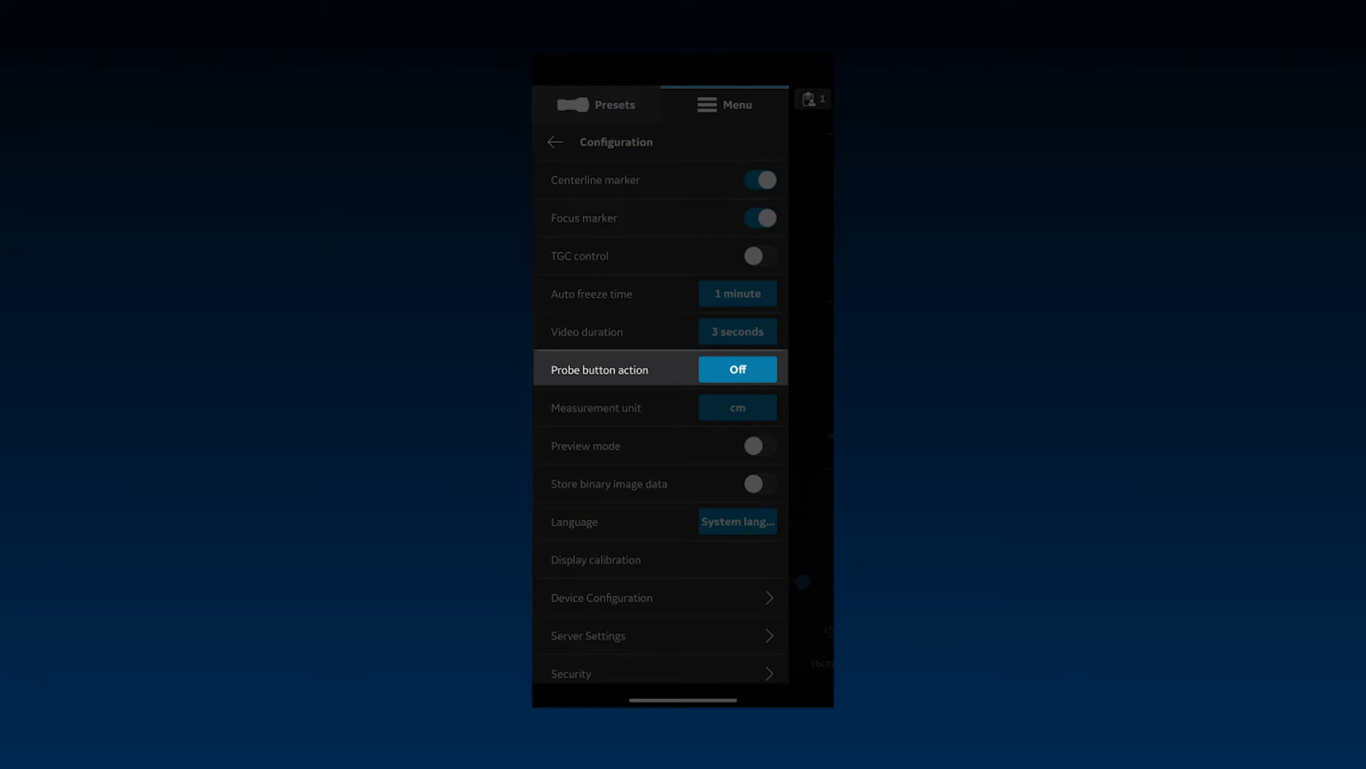
left_click(736, 369)
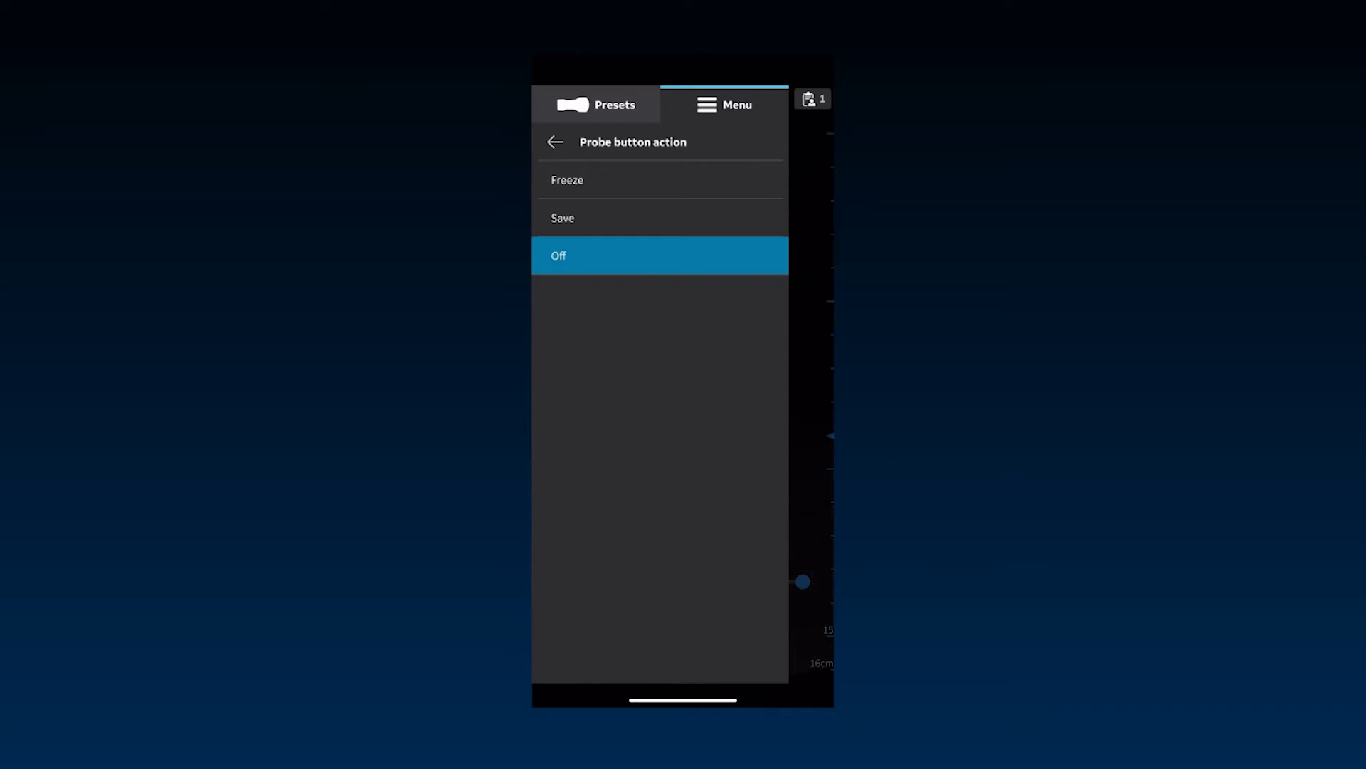
left_click(568, 180)
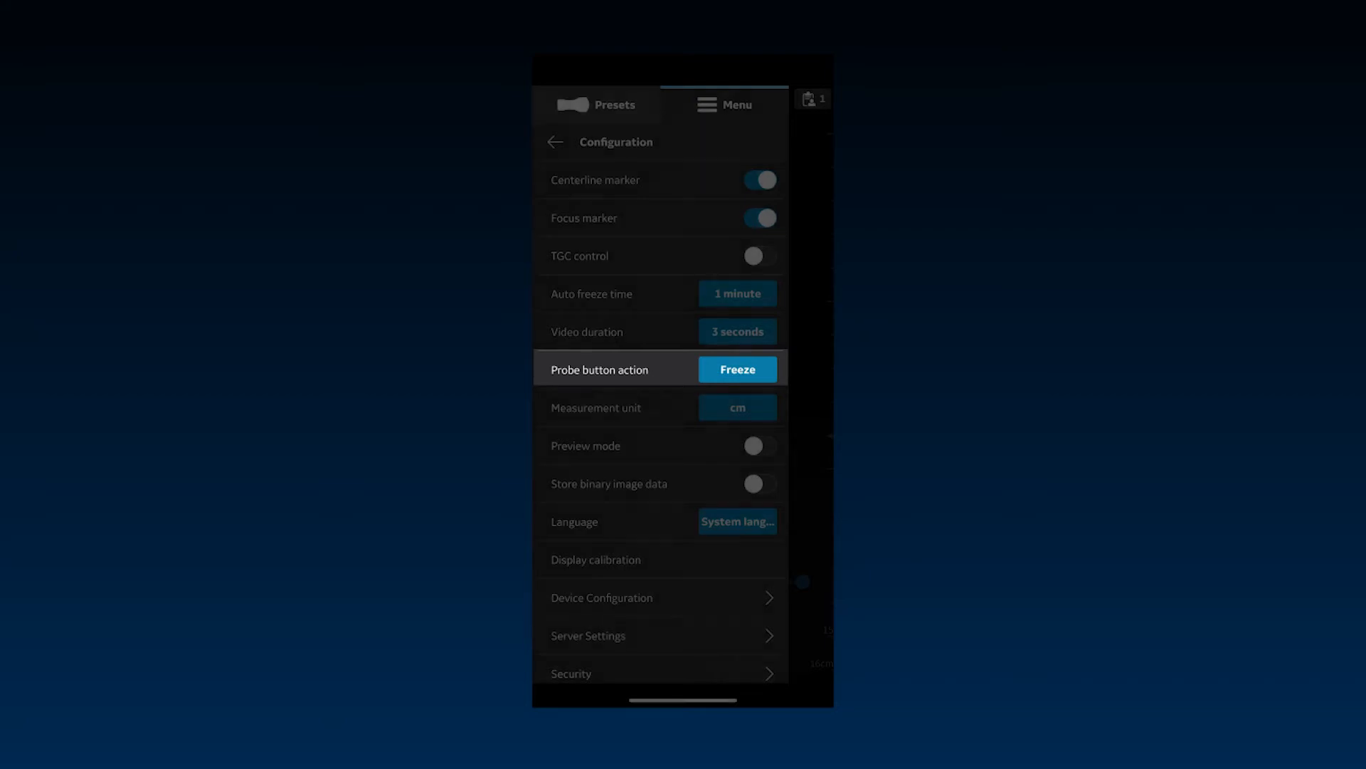
left_click(736, 369)
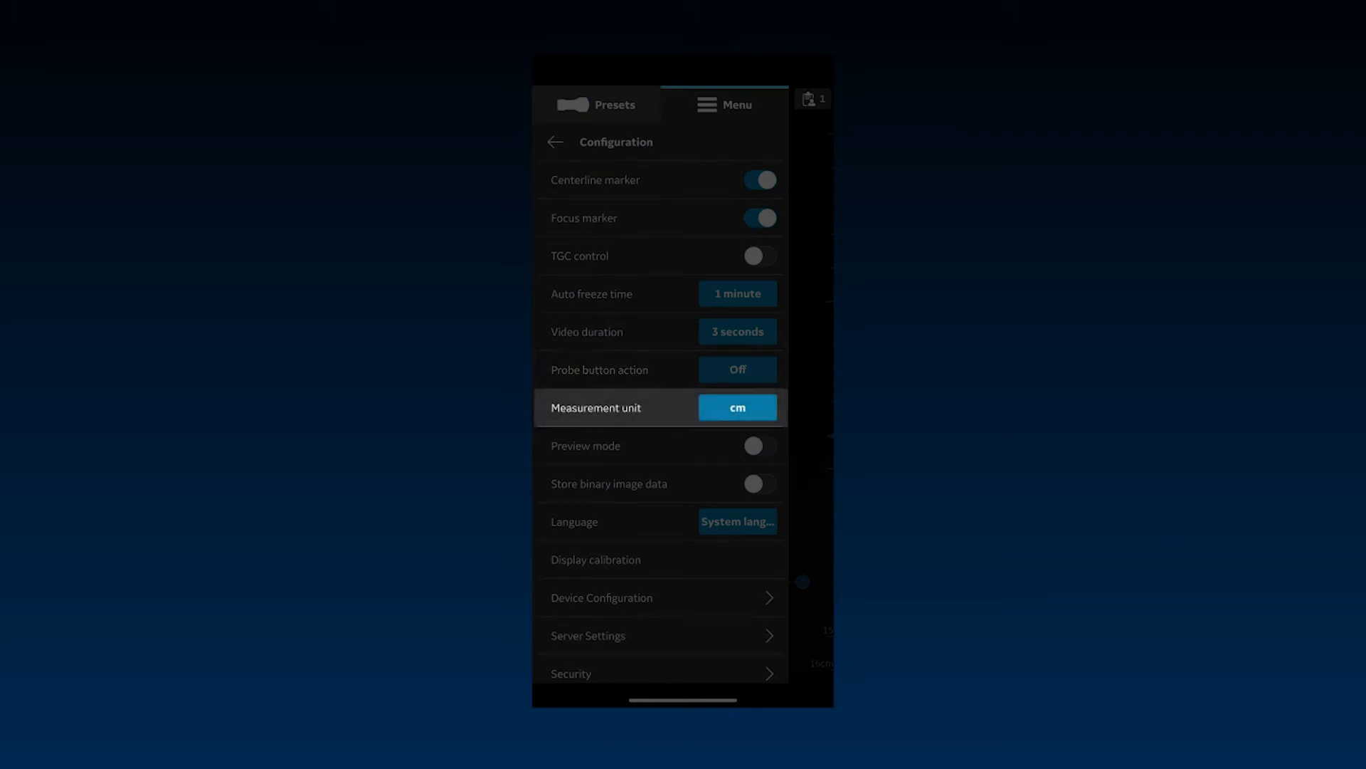
left_click(736, 407)
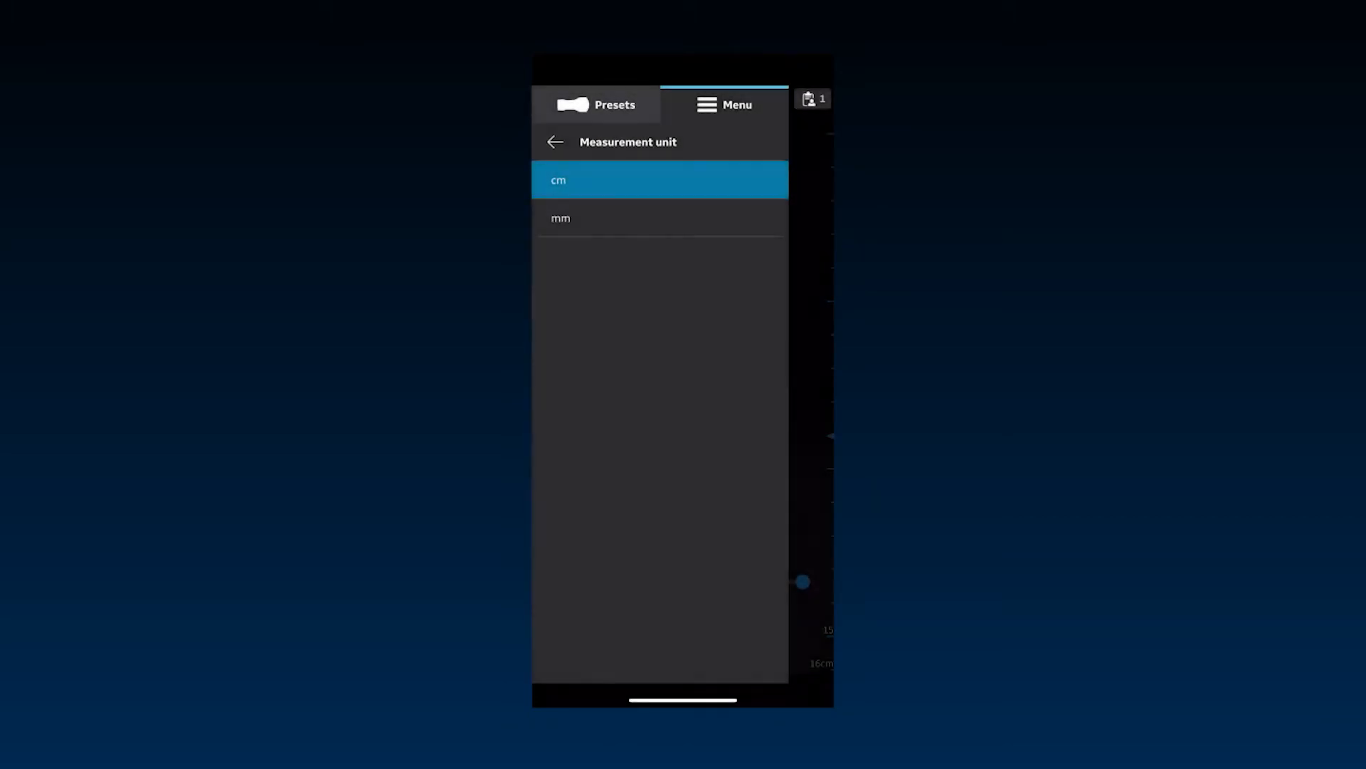
left_click(553, 141)
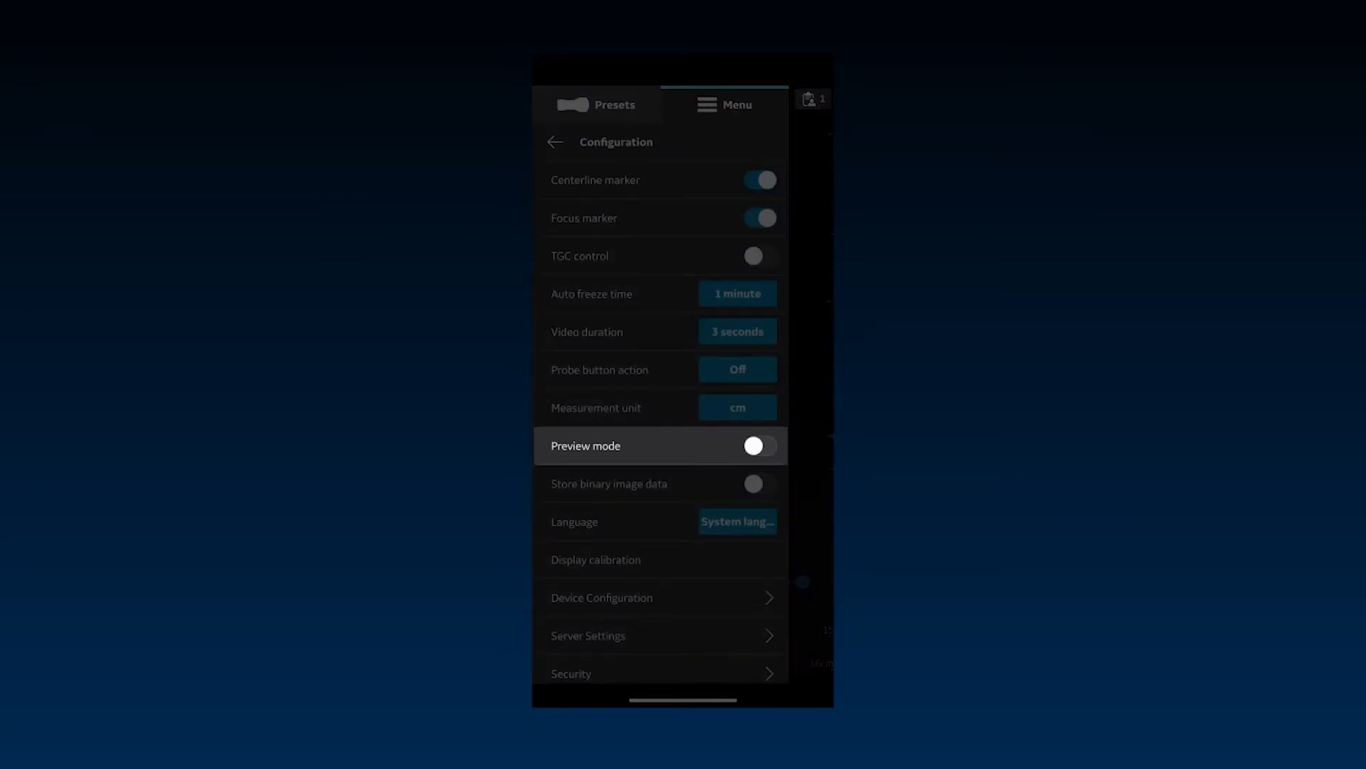
Try preview mode and acknowledge its notice
left_click(752, 445)
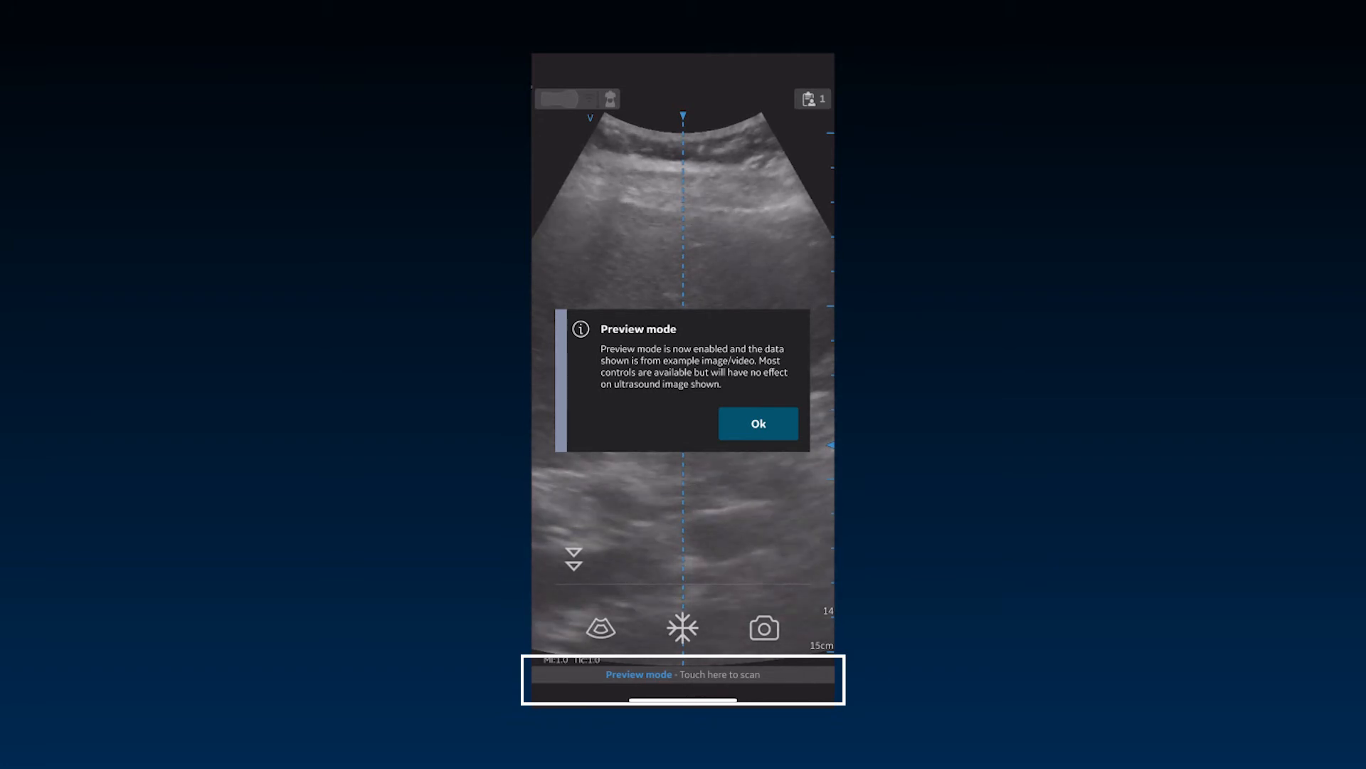
left_click(756, 422)
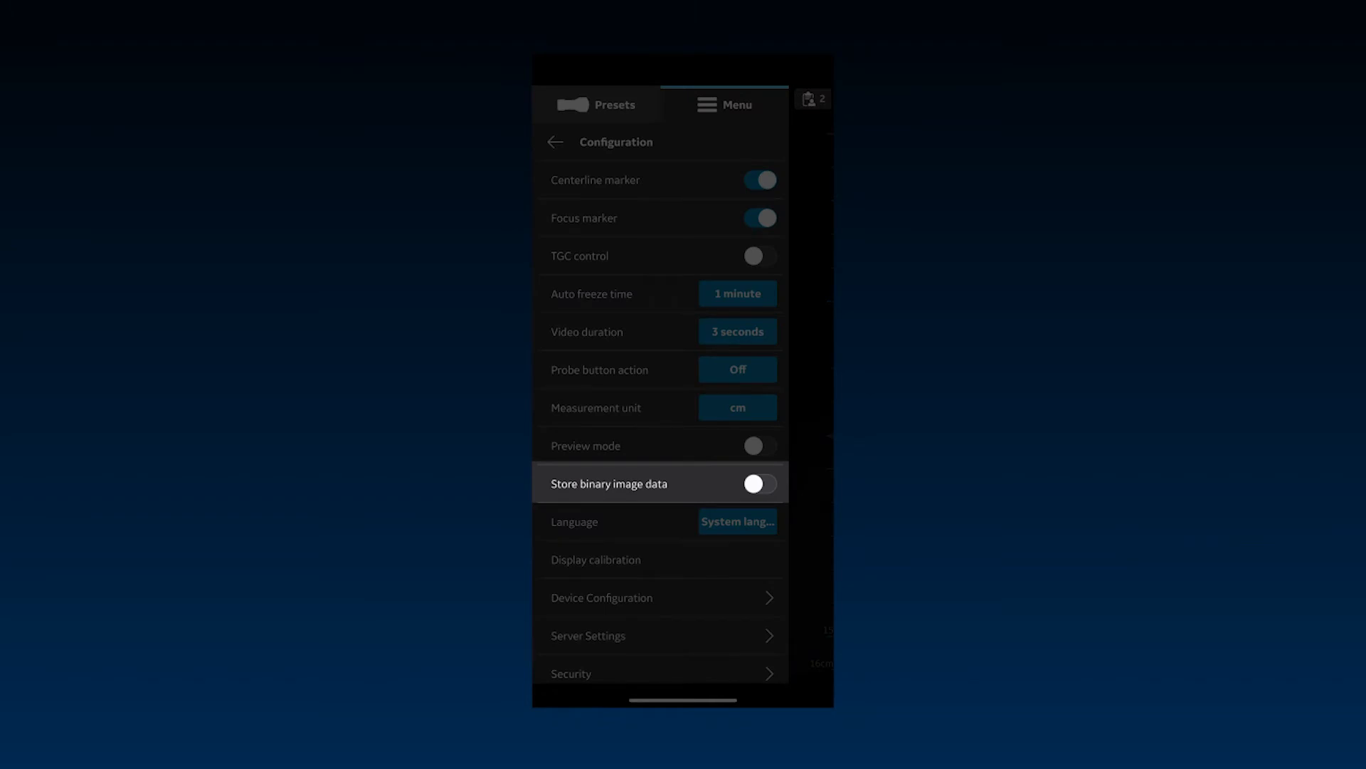
Enable storing binary image data and acknowledge its notice
left_click(755, 482)
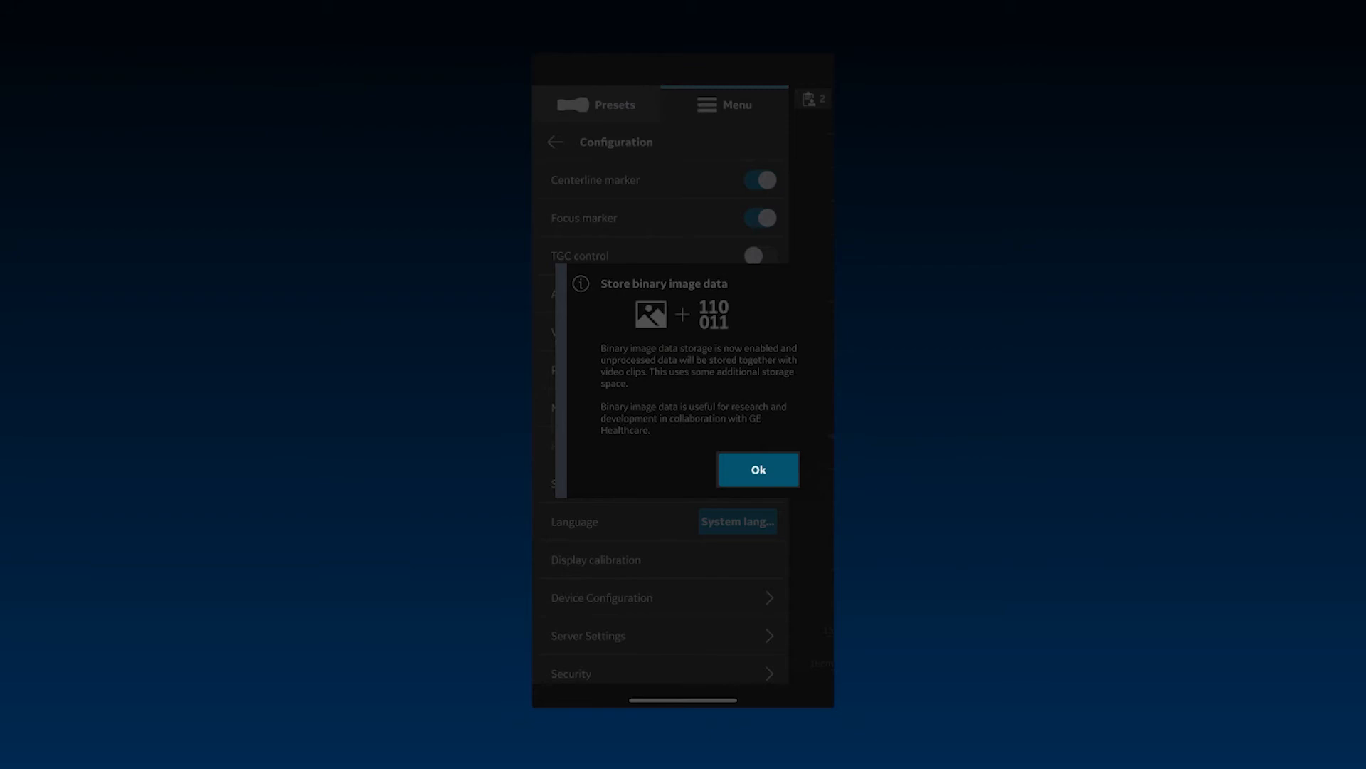
left_click(757, 468)
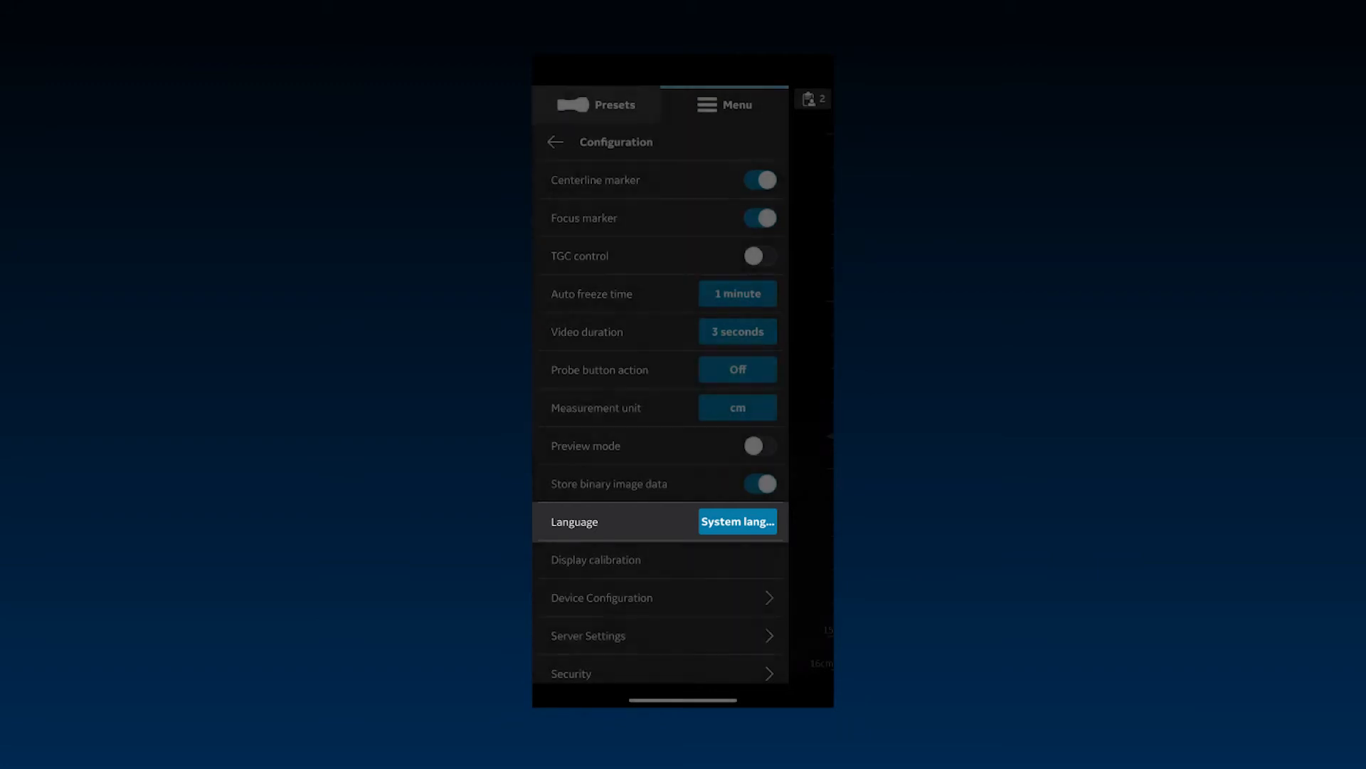
left_click(736, 521)
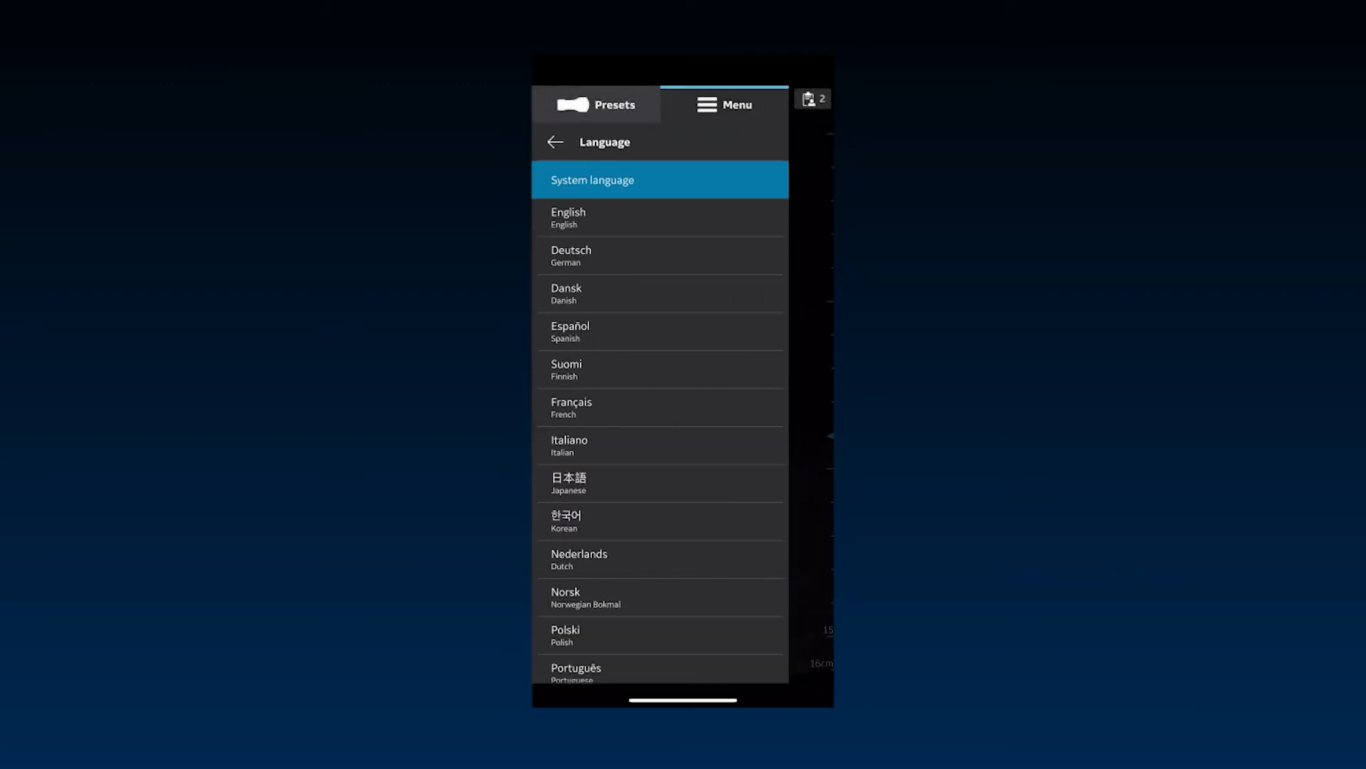
left_click(554, 141)
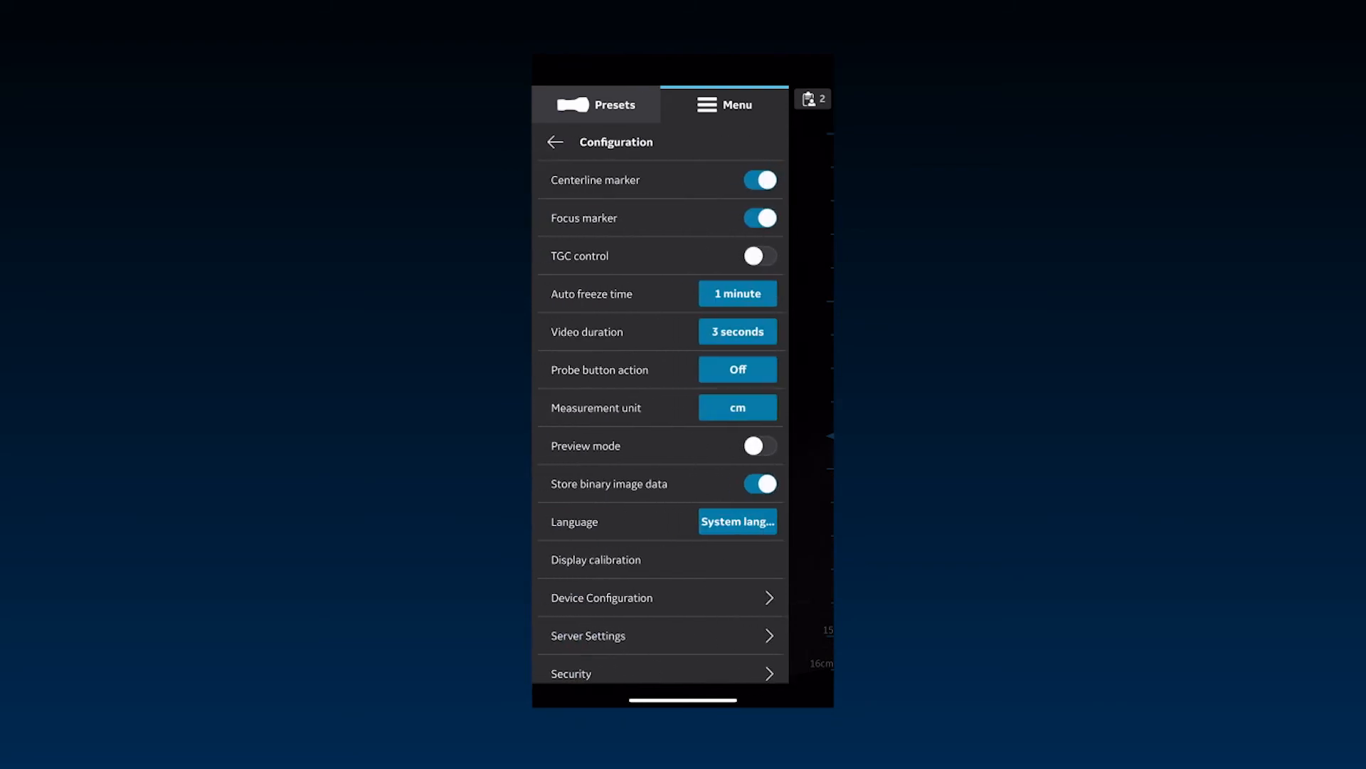
left_click(596, 558)
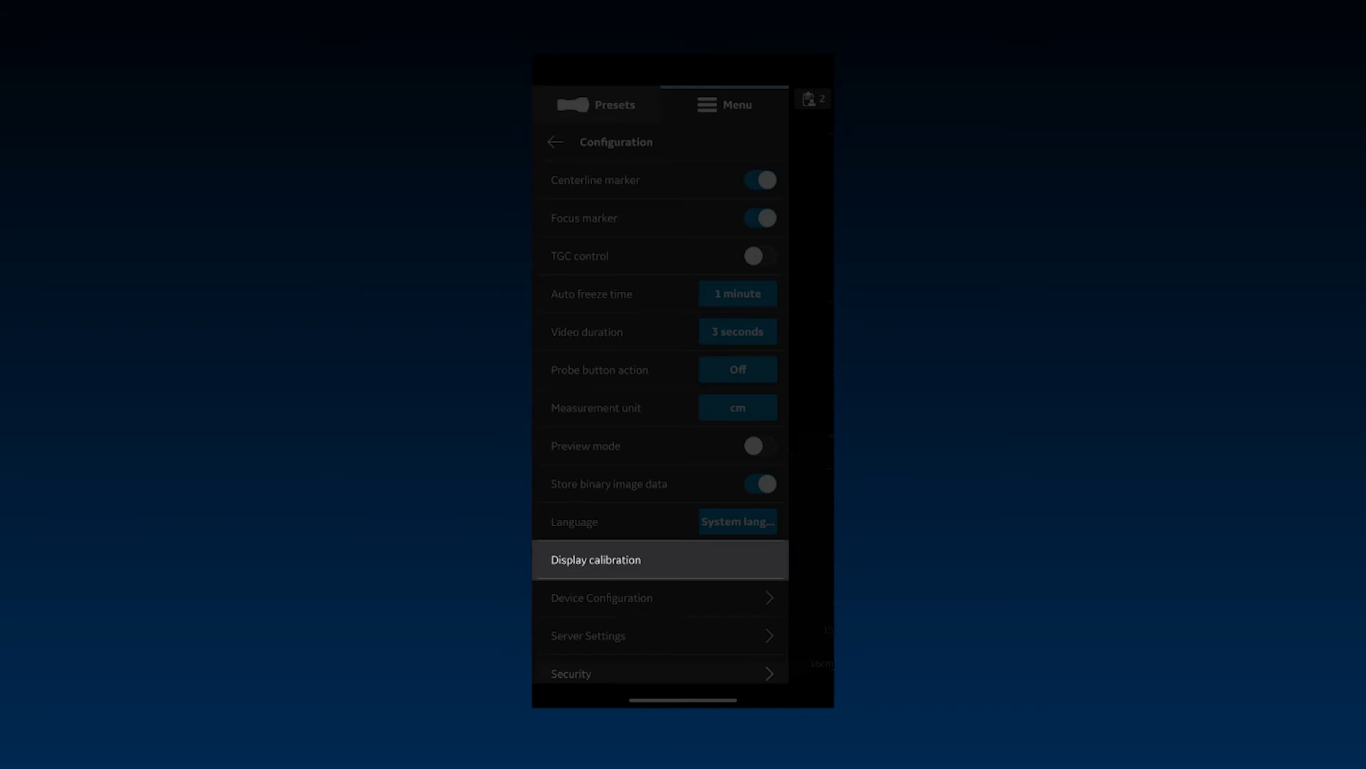
left_click(597, 559)
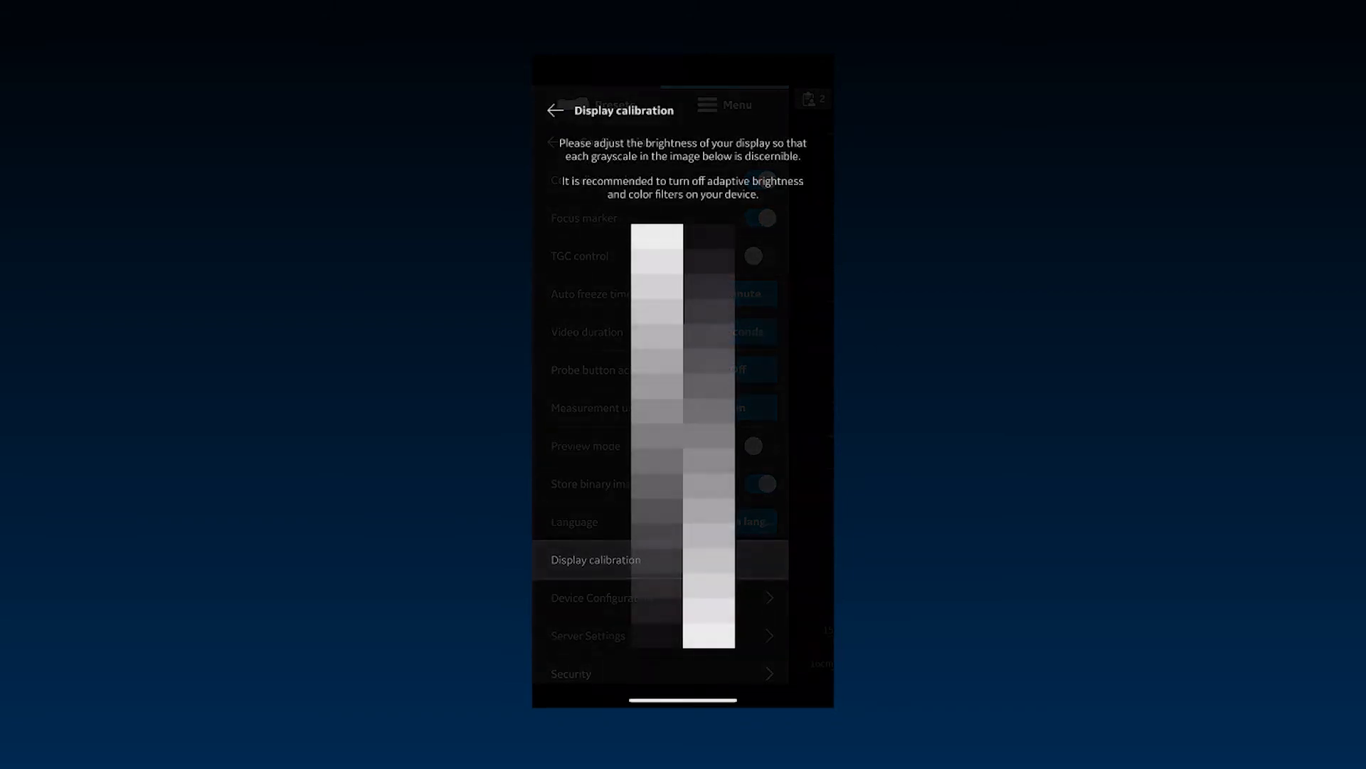
left_click(553, 109)
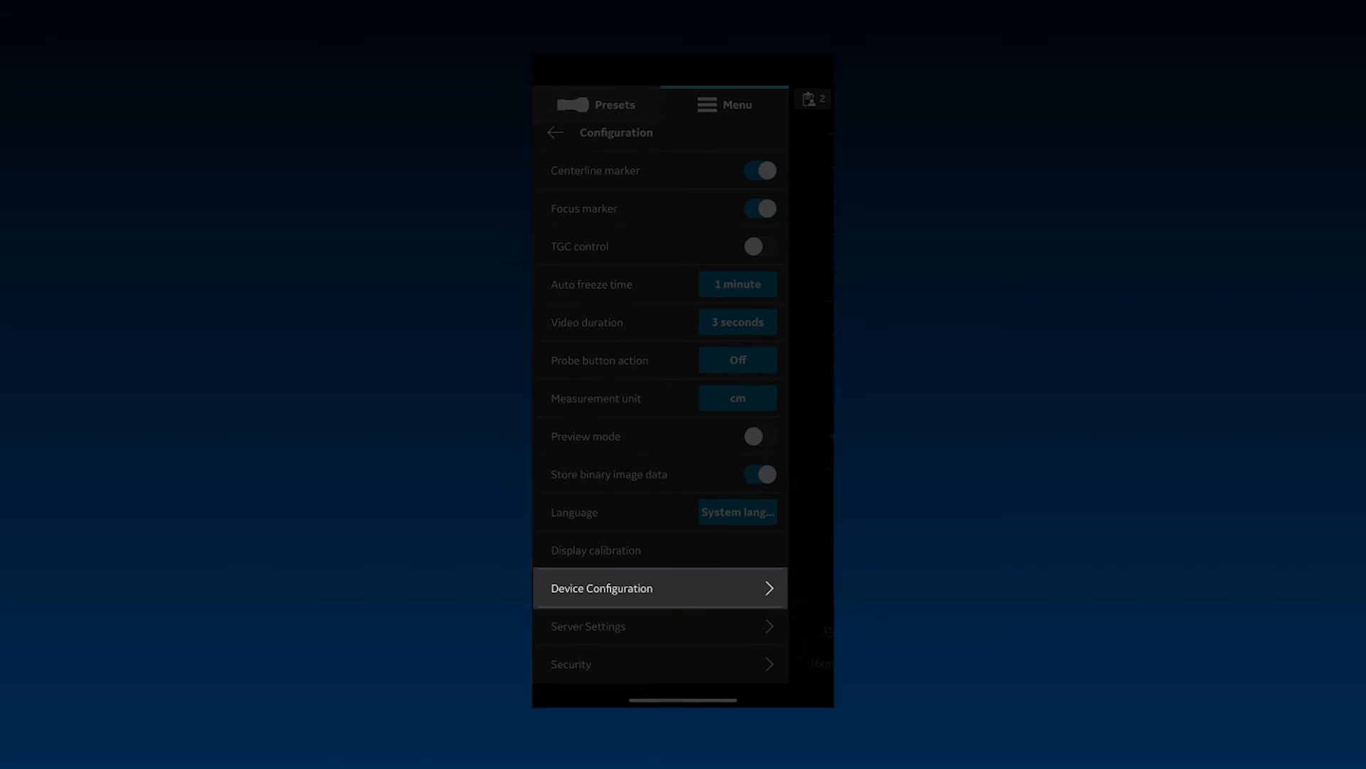
View the device configuration details, then go to Server Settings showing no server configured
left_click(659, 588)
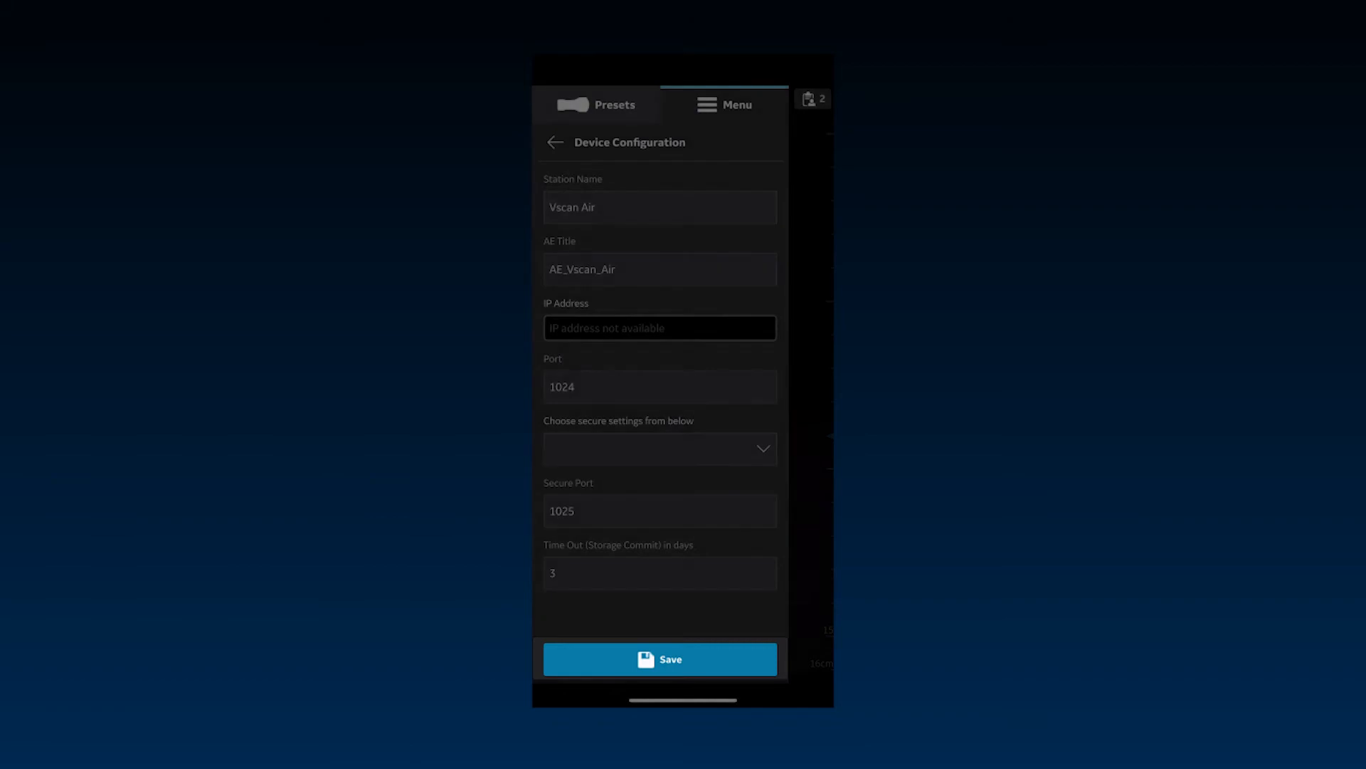
left_click(555, 143)
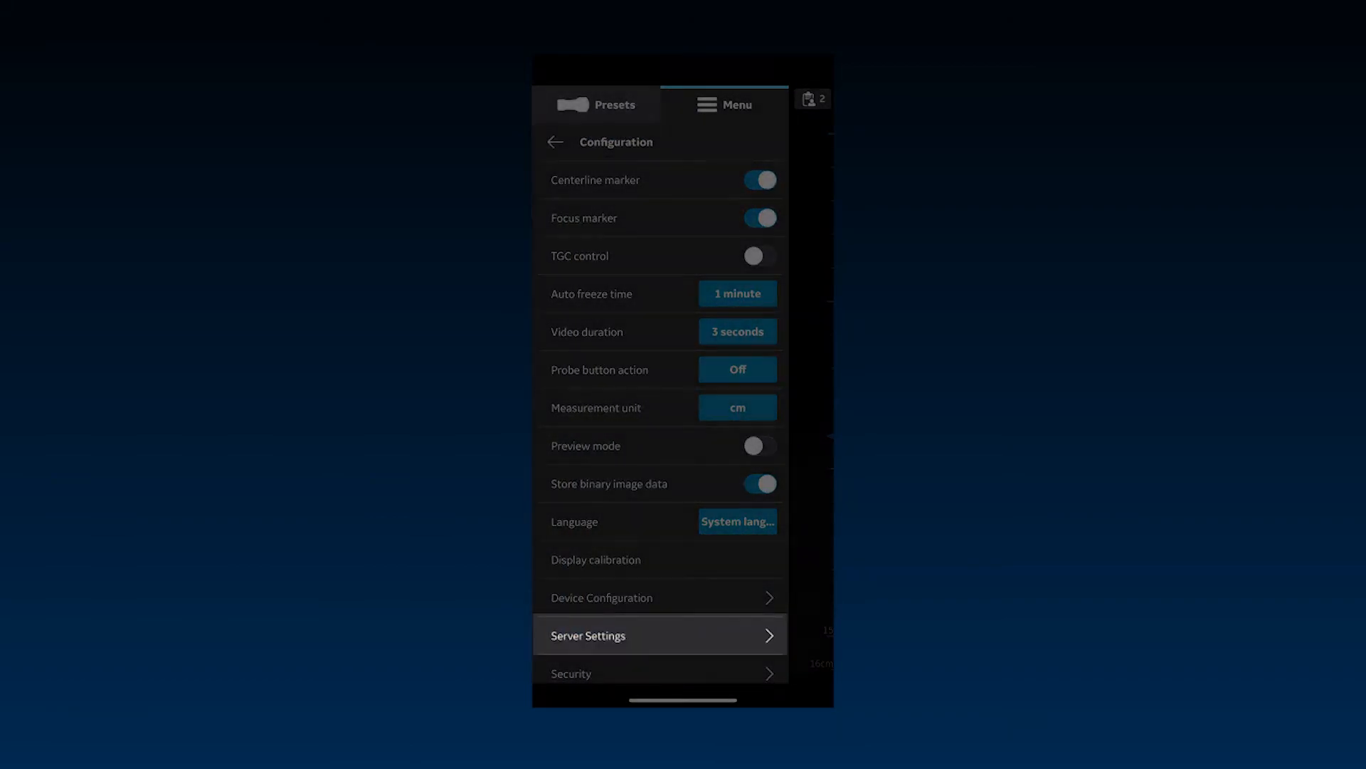
left_click(659, 635)
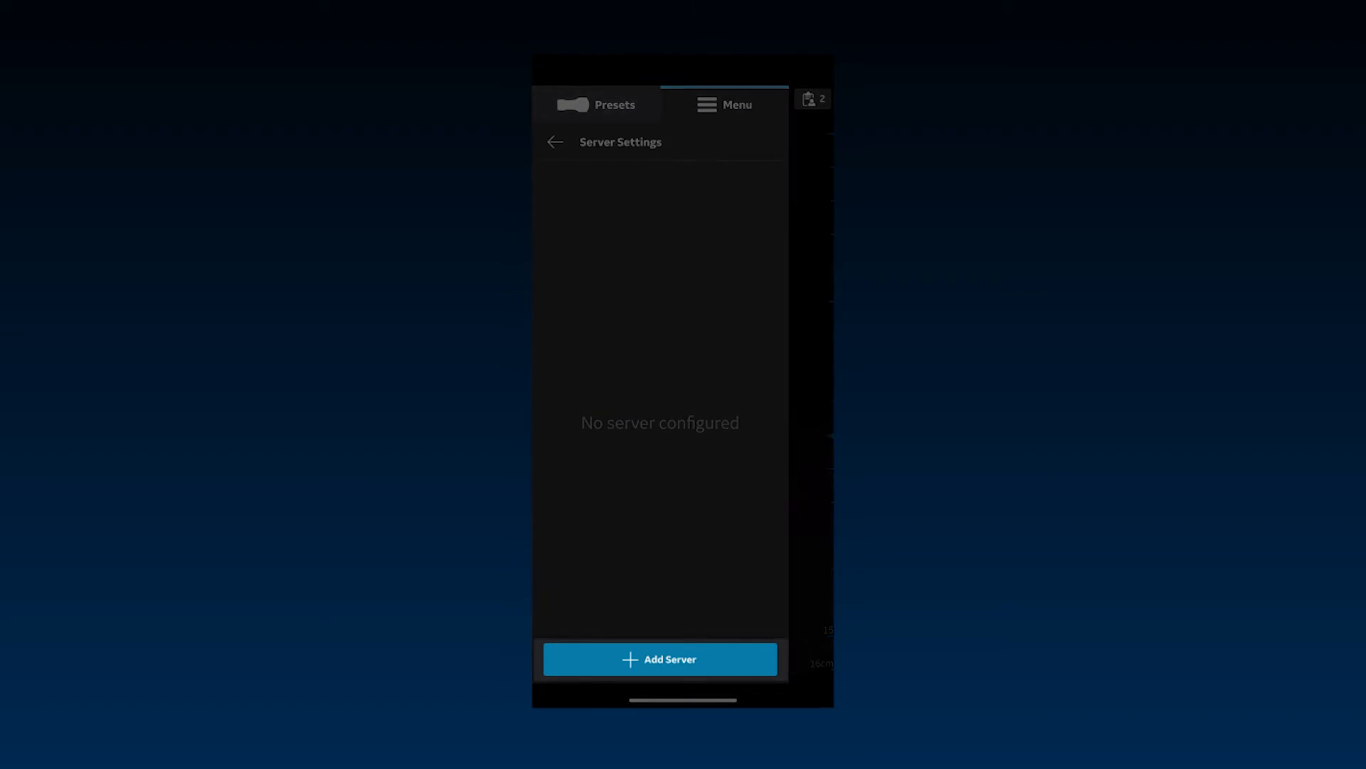
Begin adding a new server and choose the Modality Worklist Server type
left_click(659, 659)
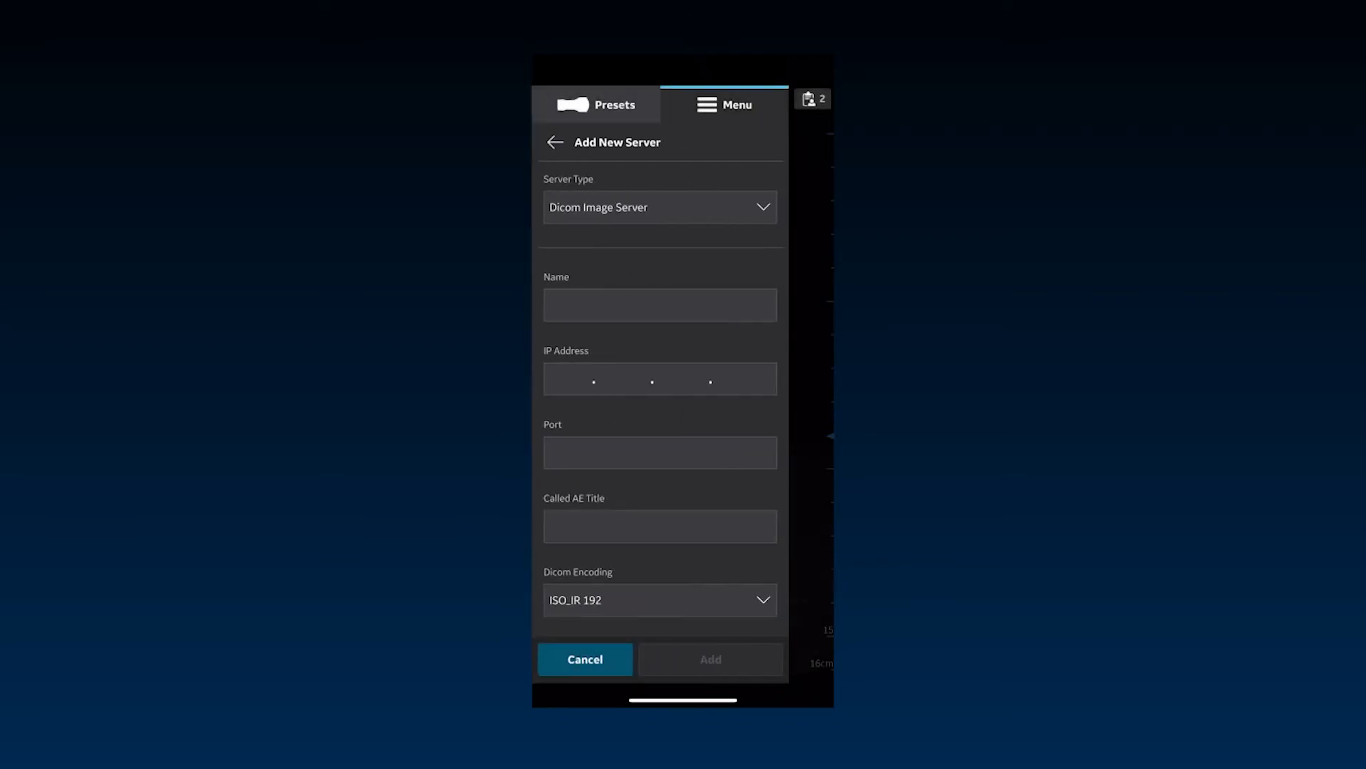
left_click(660, 208)
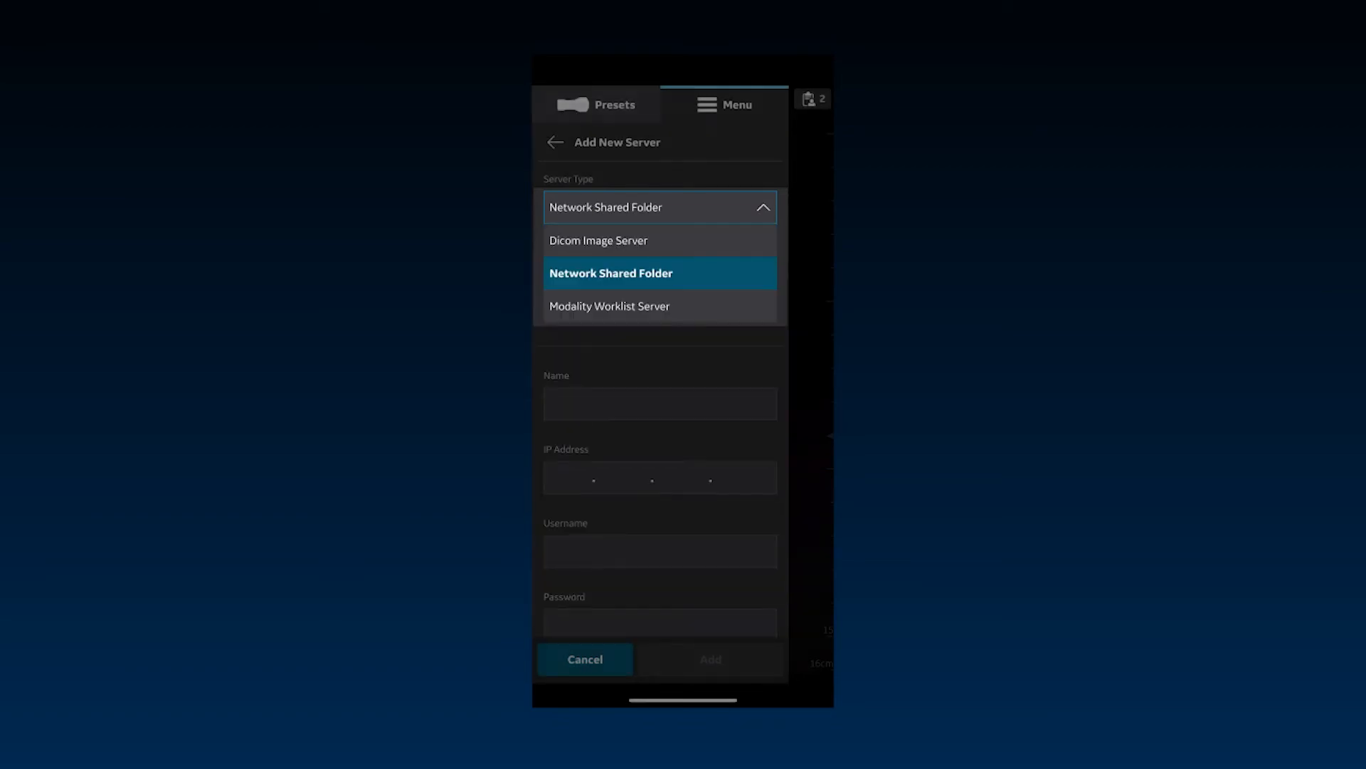
left_click(611, 306)
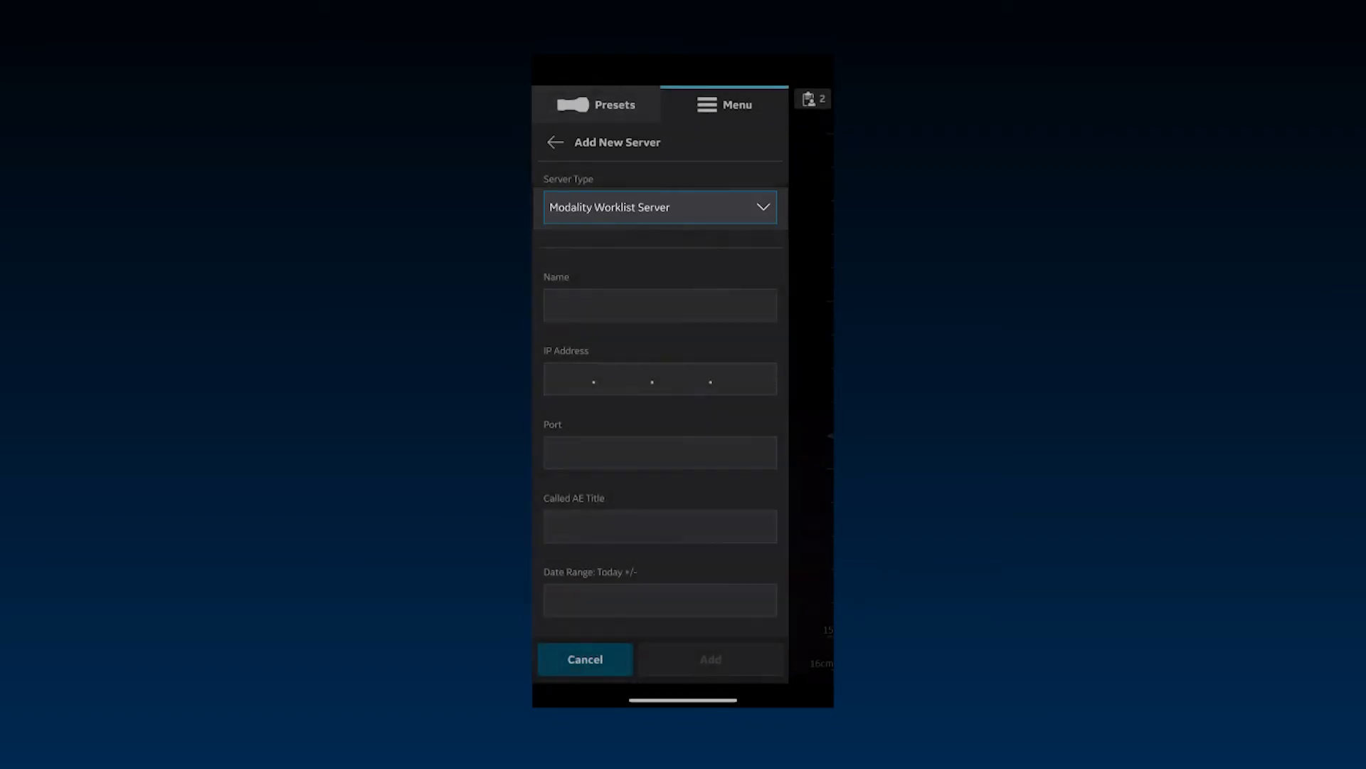
Look through the server form, then cancel it and return to the configuration list
scroll("down", 3)
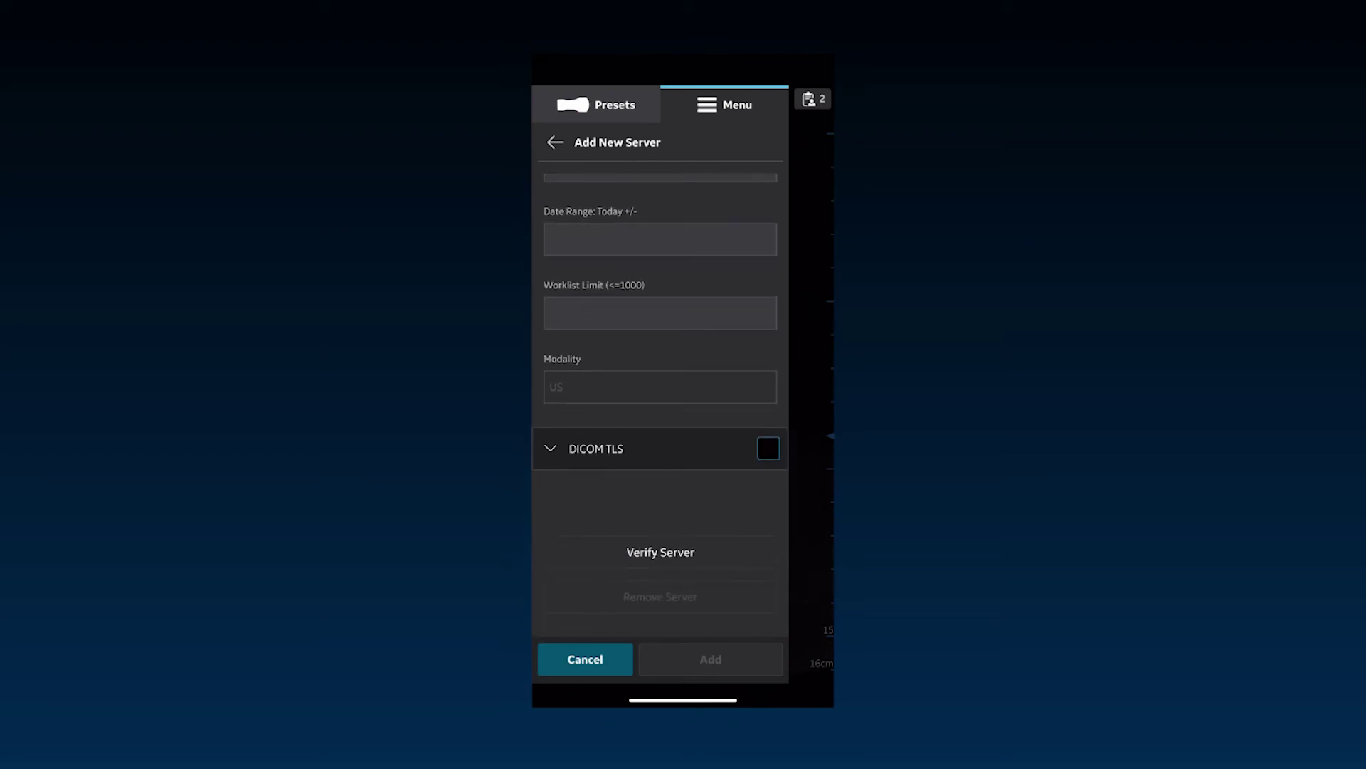
left_click(659, 552)
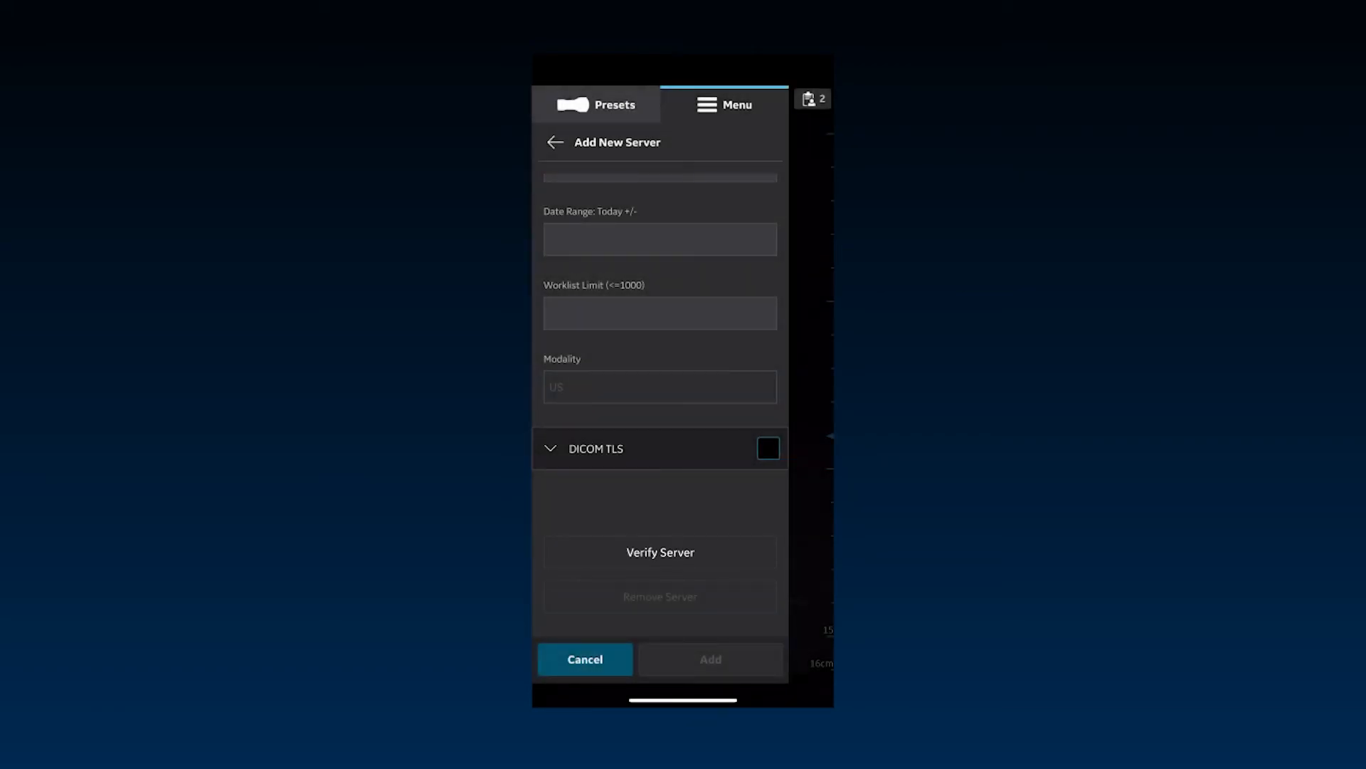
left_click(555, 142)
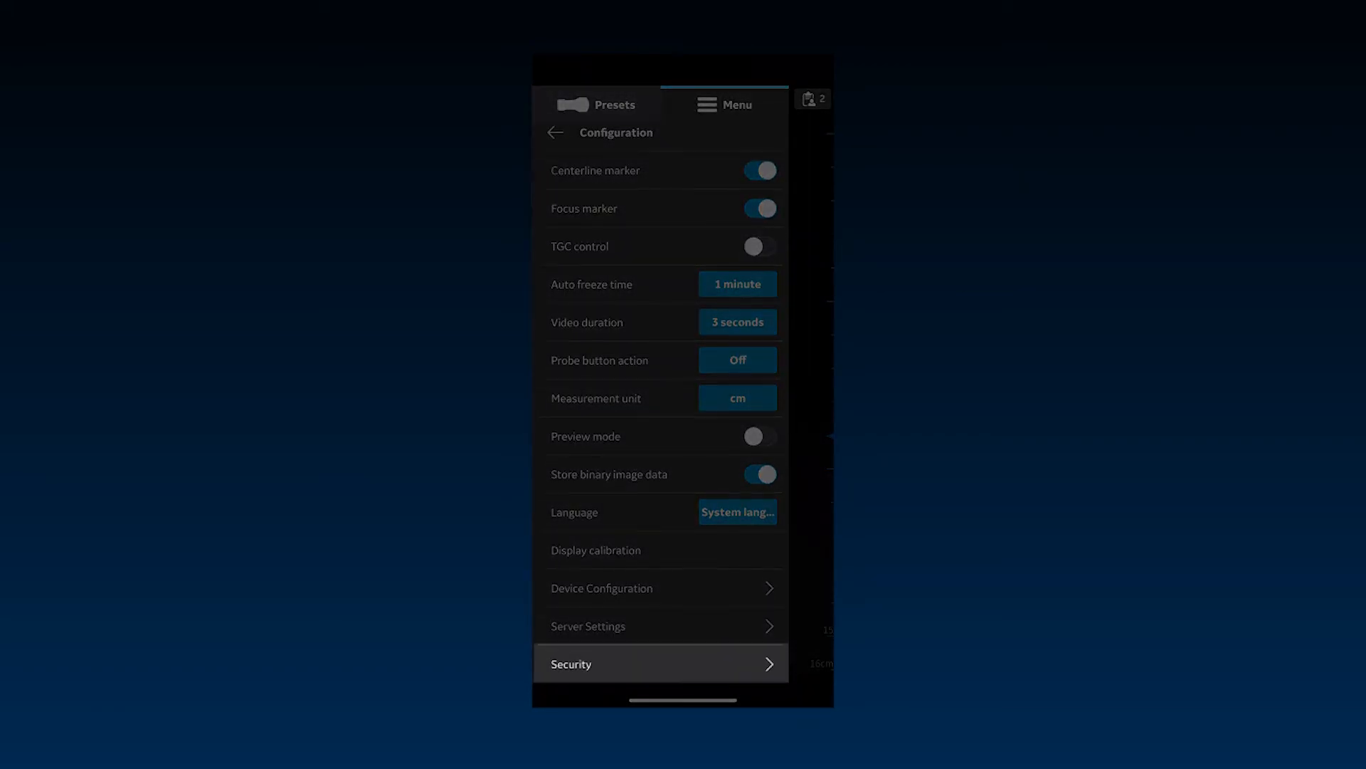
In Security, require a data access PIN and continue after entering the six-digit PIN
left_click(660, 664)
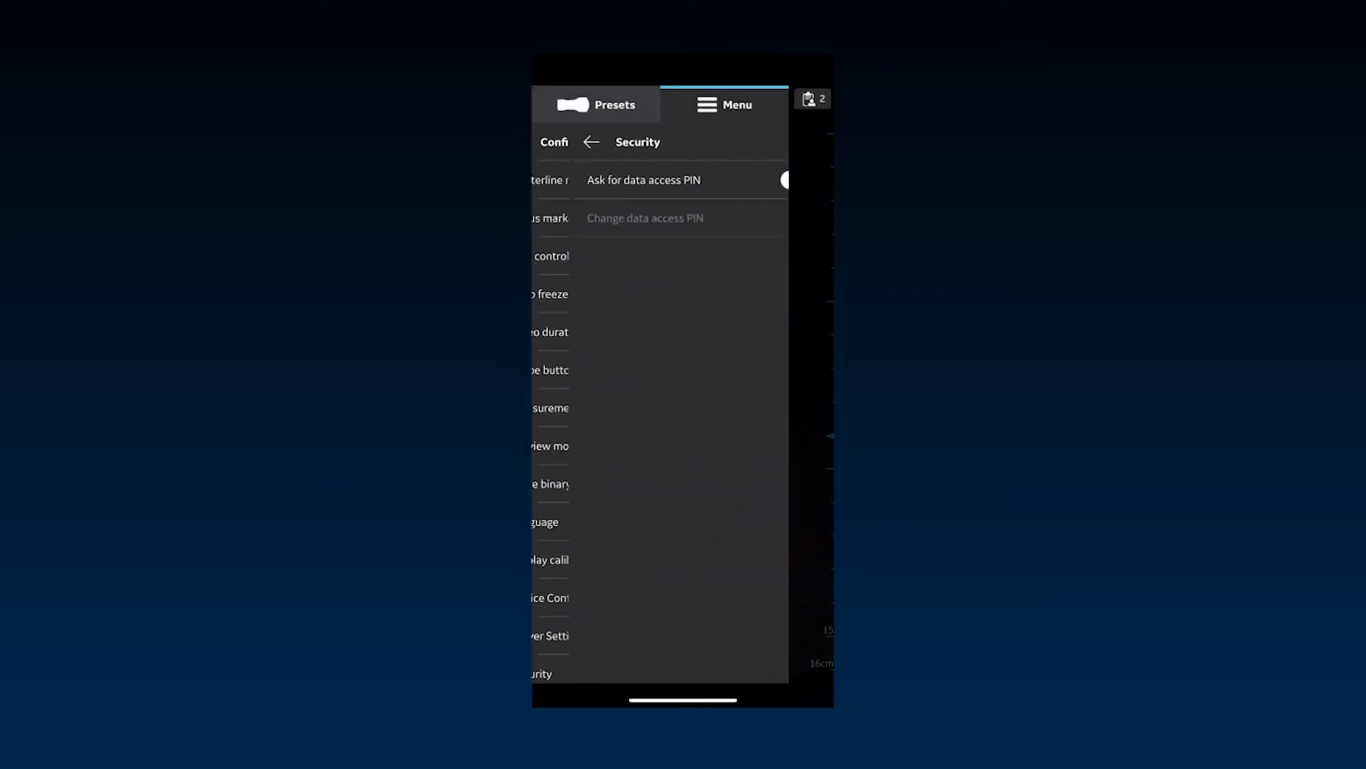
left_click(781, 179)
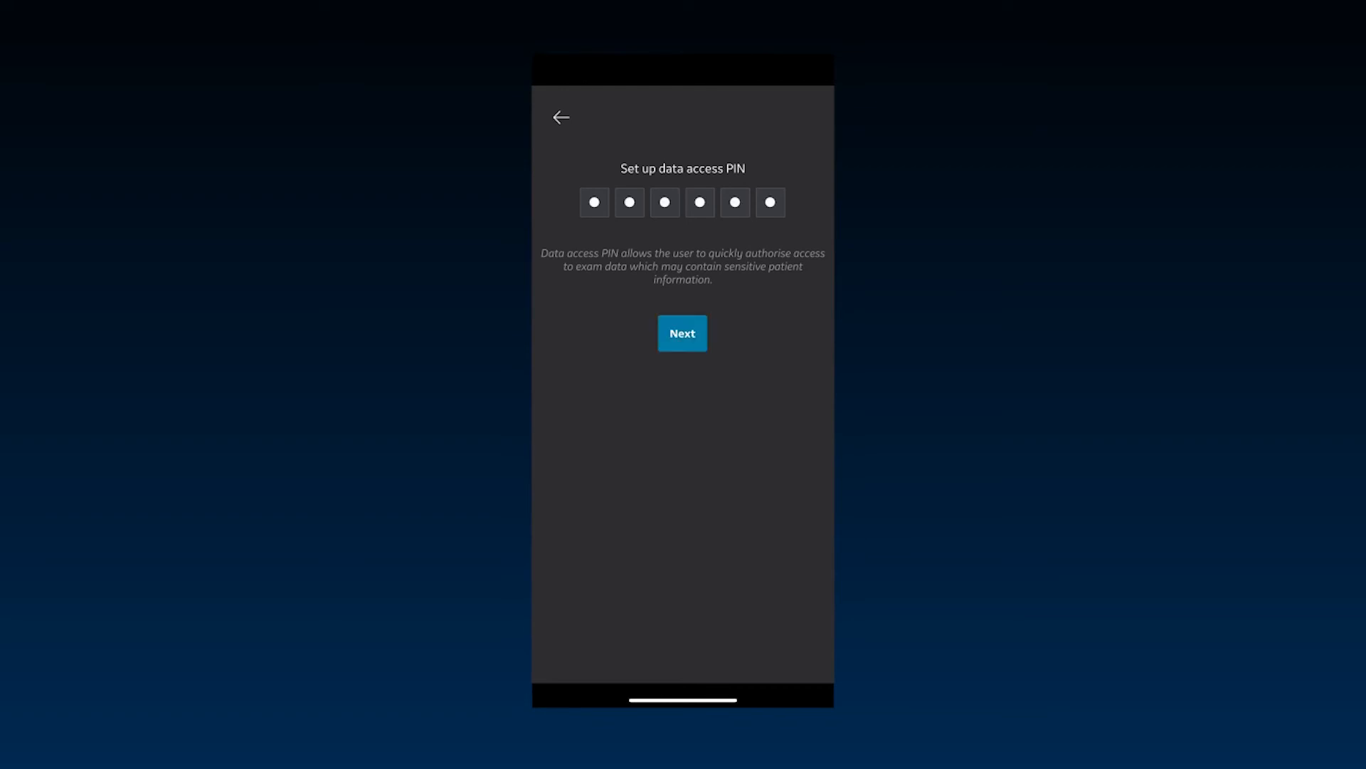
left_click(682, 333)
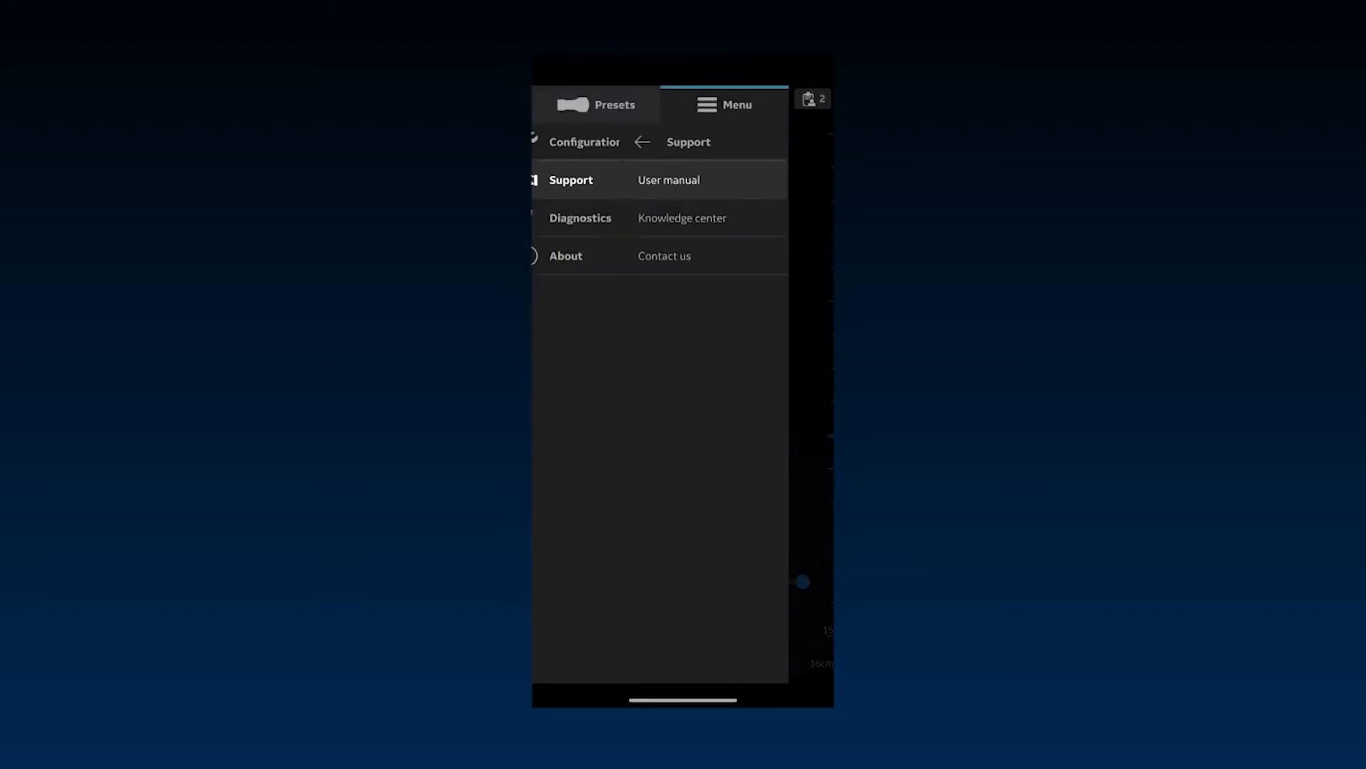
Read the English user manual PDF and close it
left_click(669, 180)
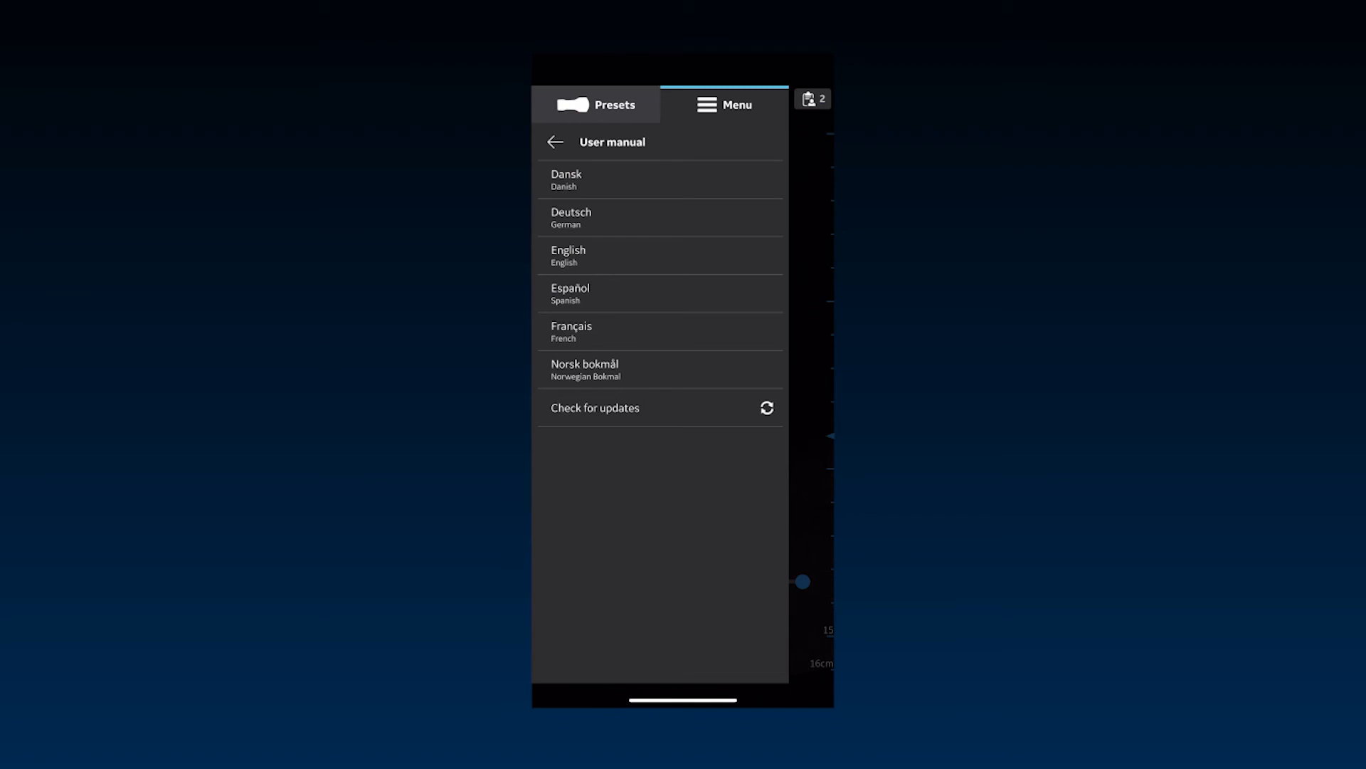
left_click(595, 408)
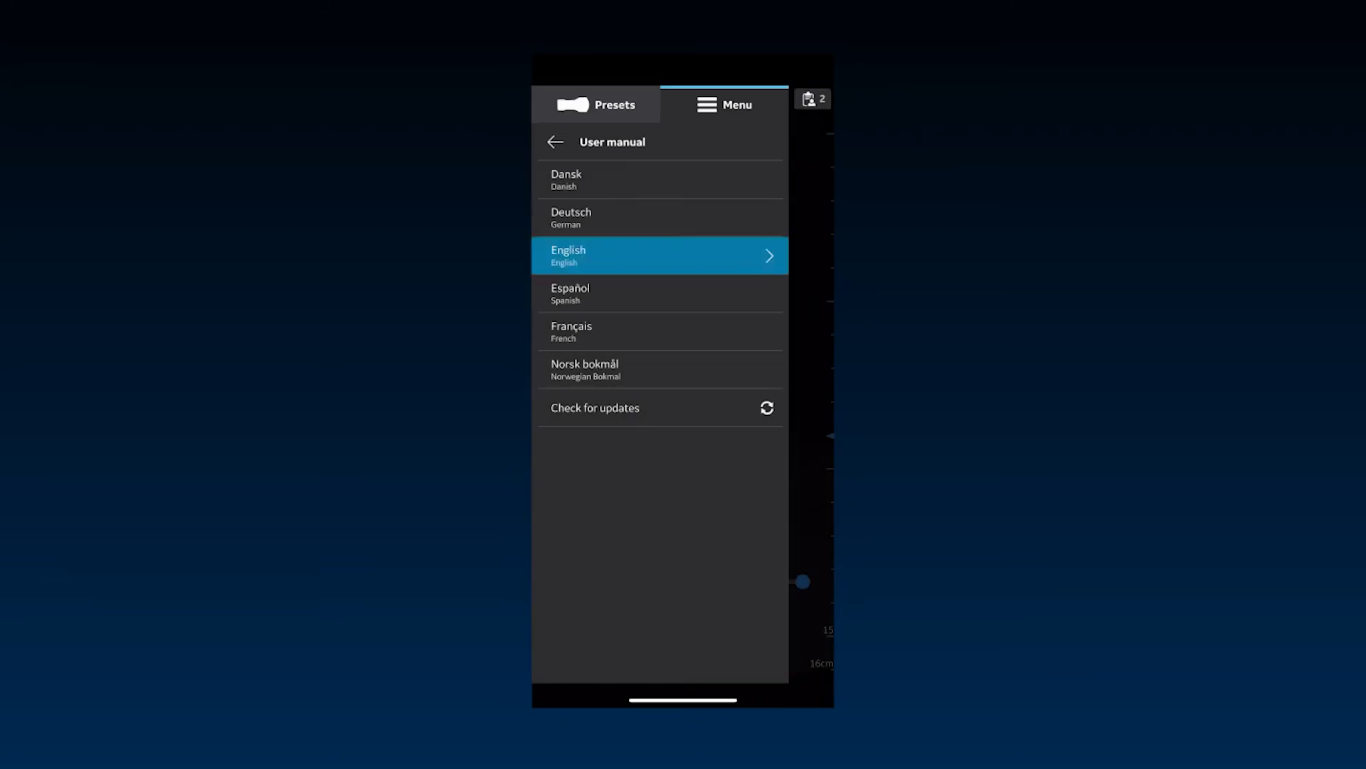
left_click(659, 255)
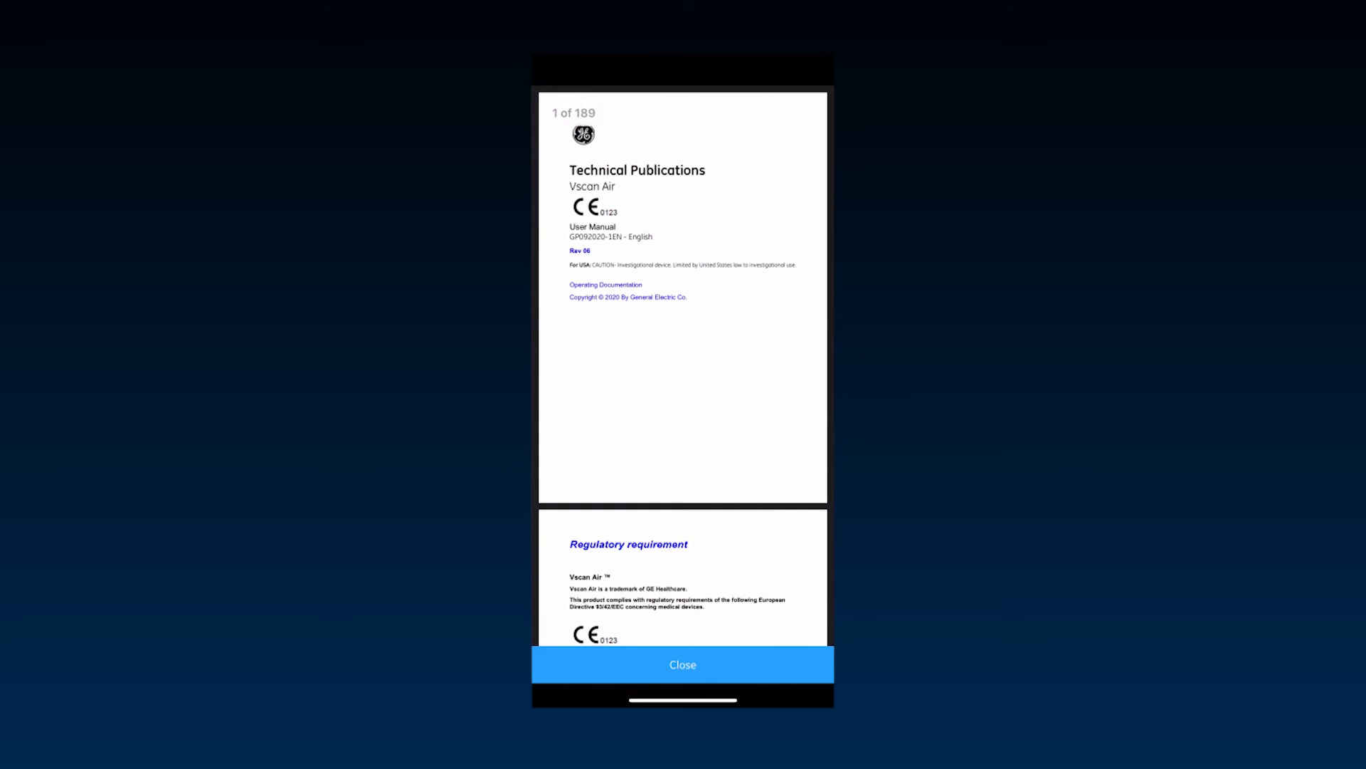
left_click(683, 664)
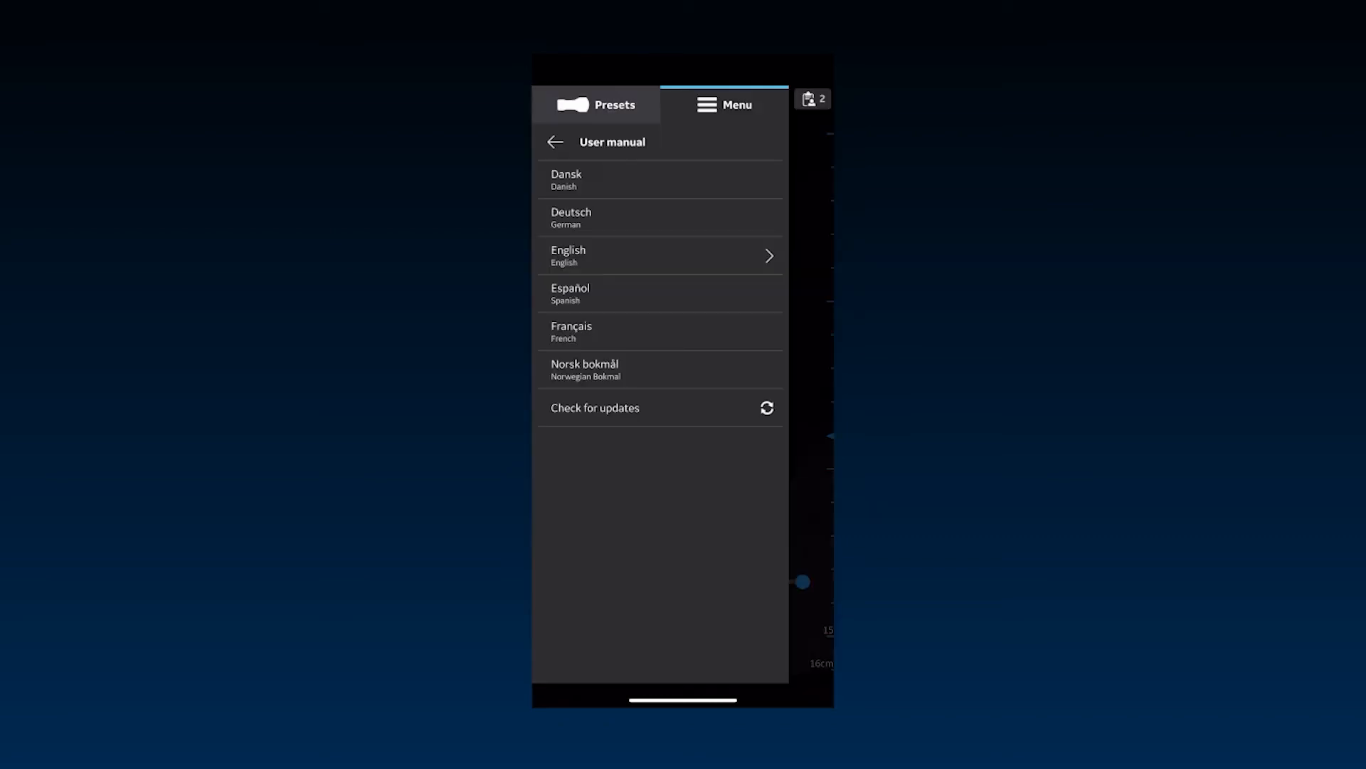
View the regional support contact numbers, then leave the support pages
left_click(554, 141)
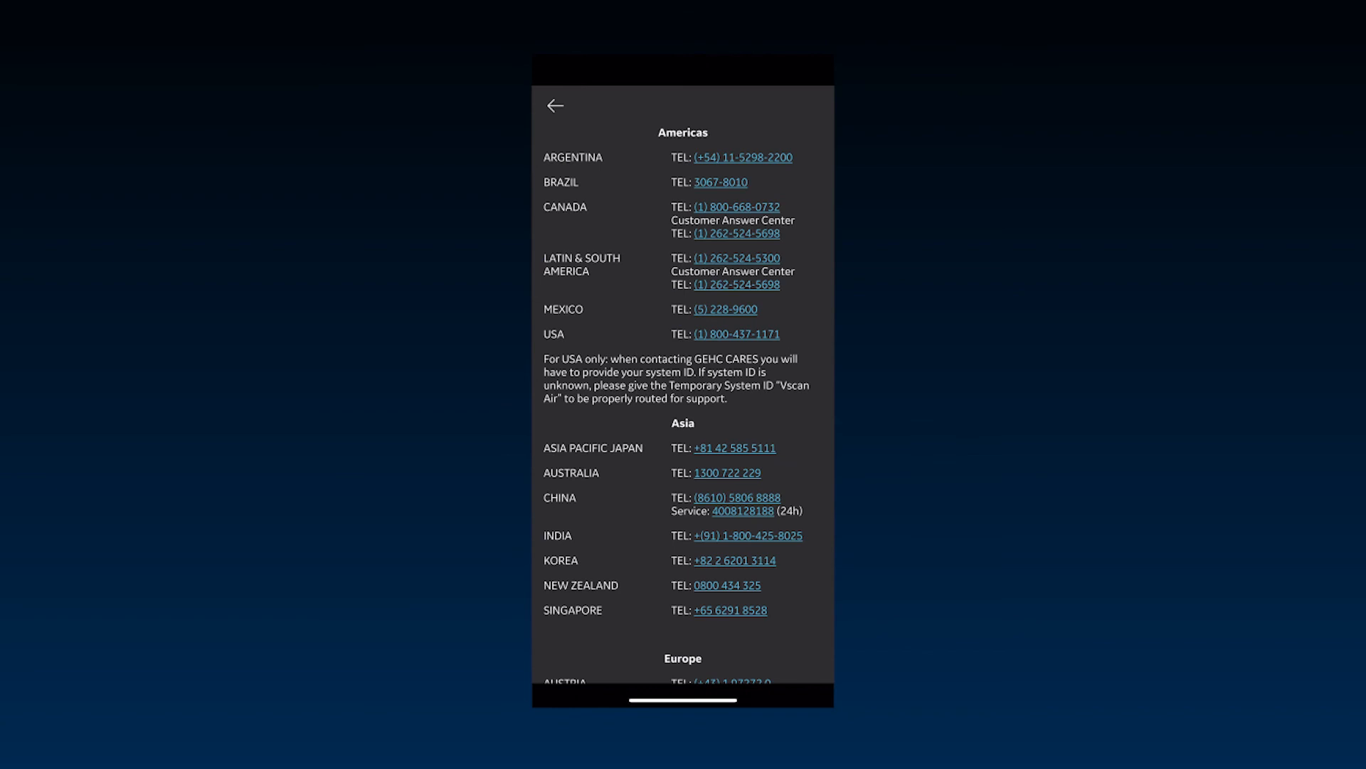
left_click(554, 105)
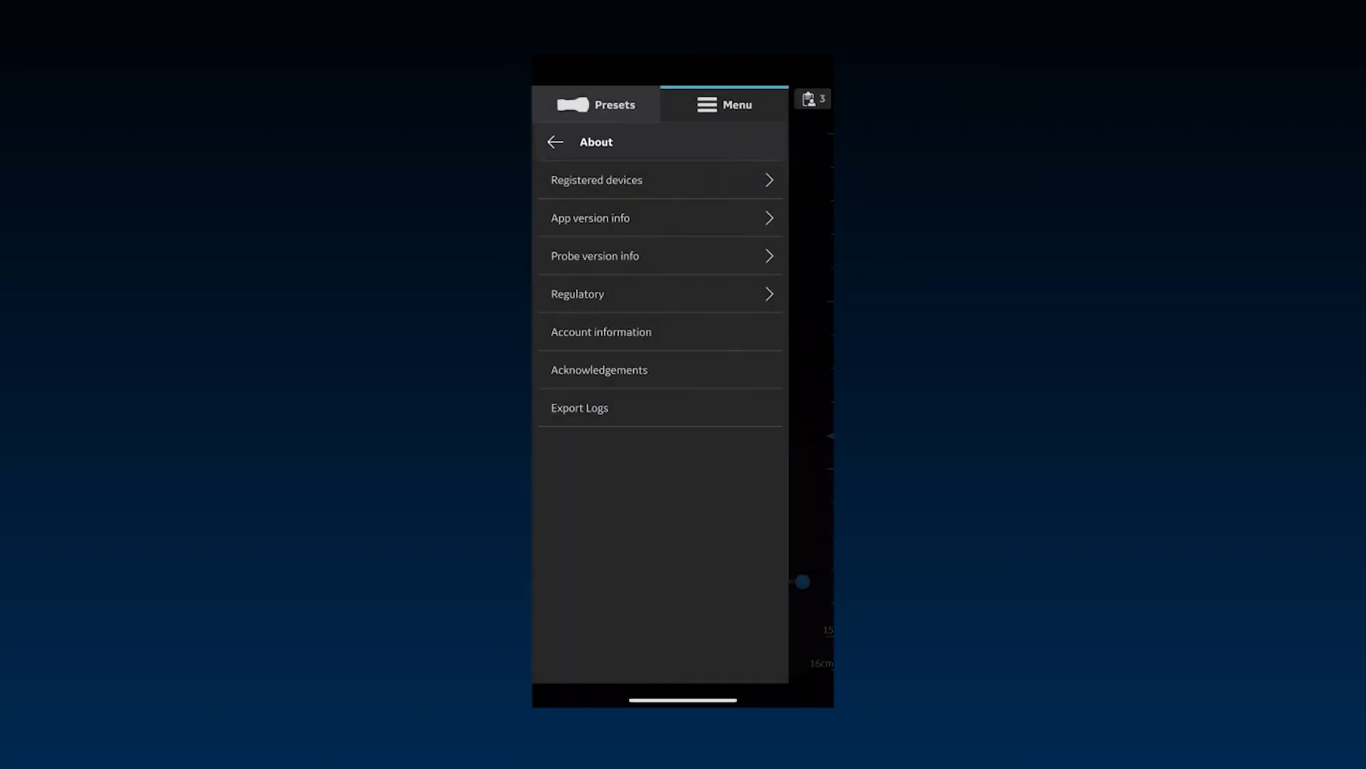
left_click(659, 179)
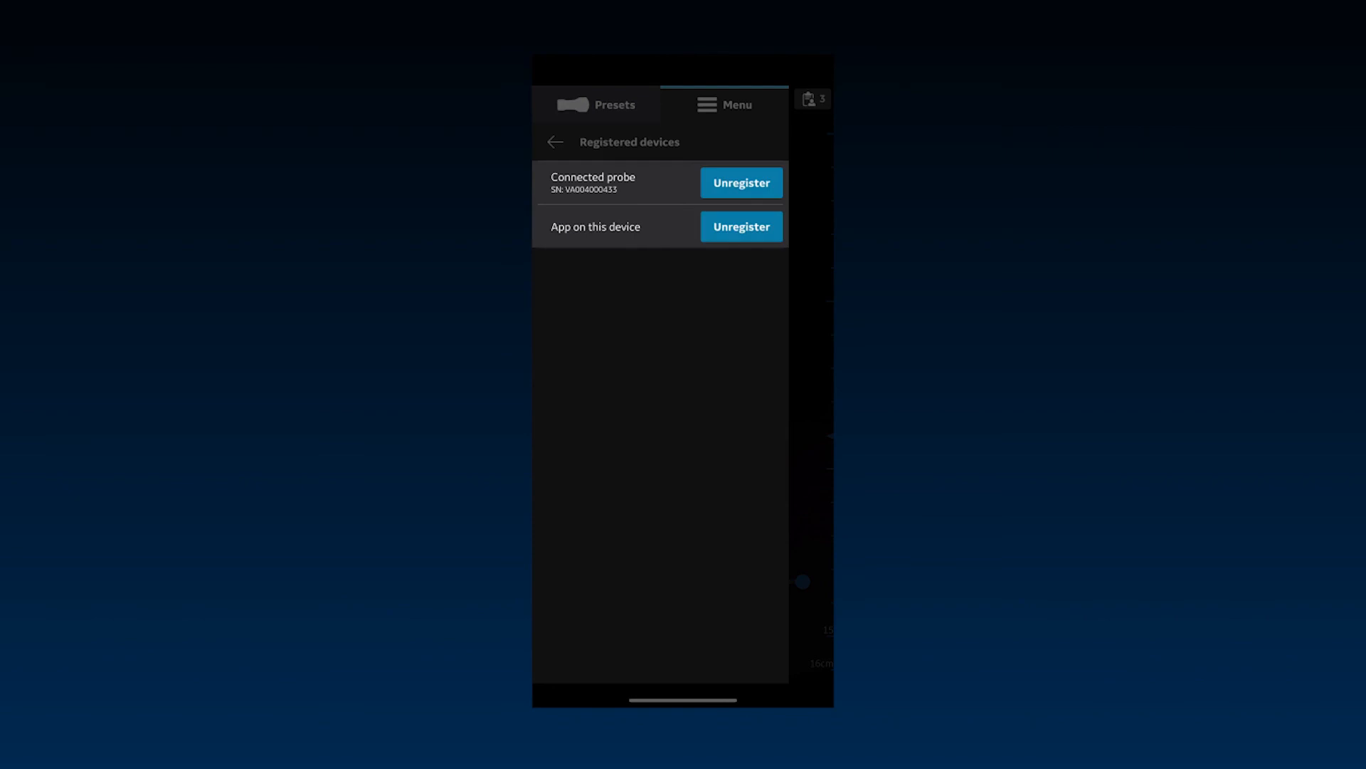
left_click(740, 182)
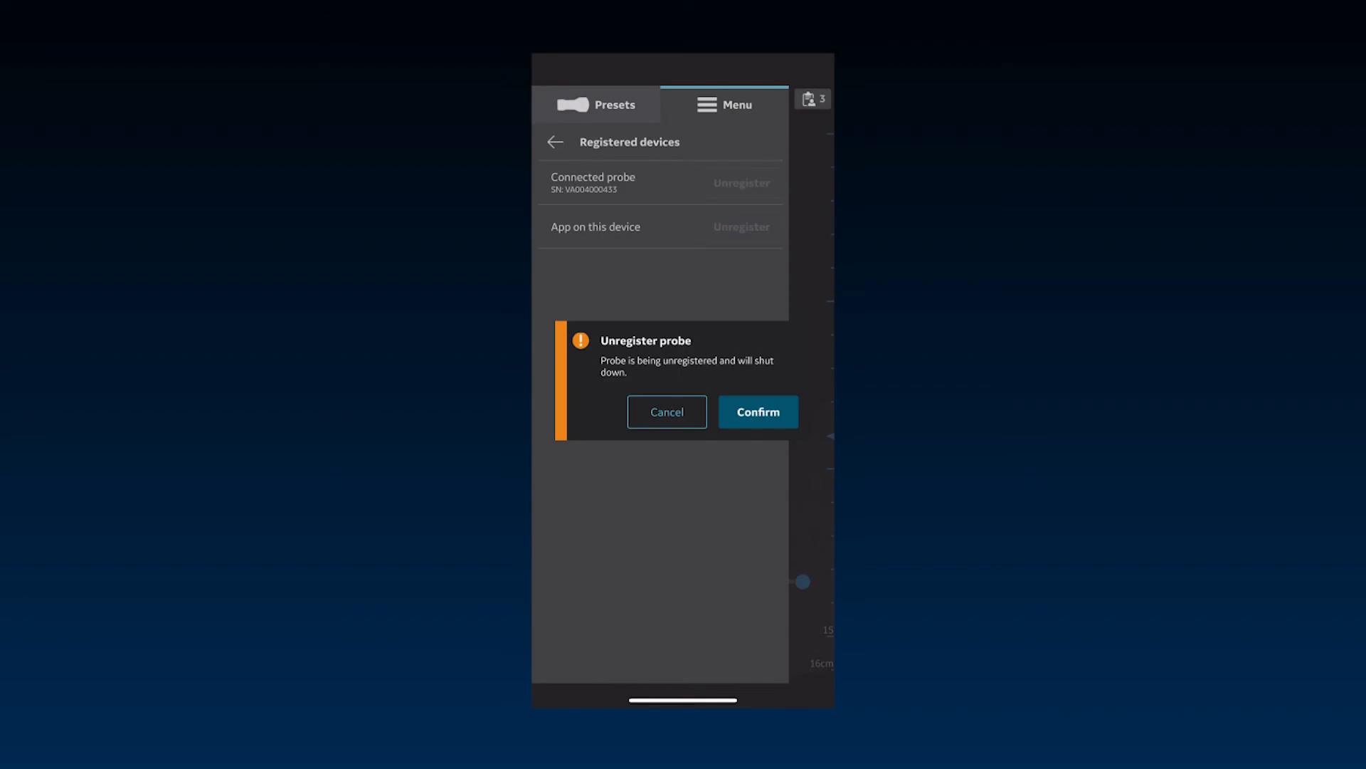
left_click(667, 411)
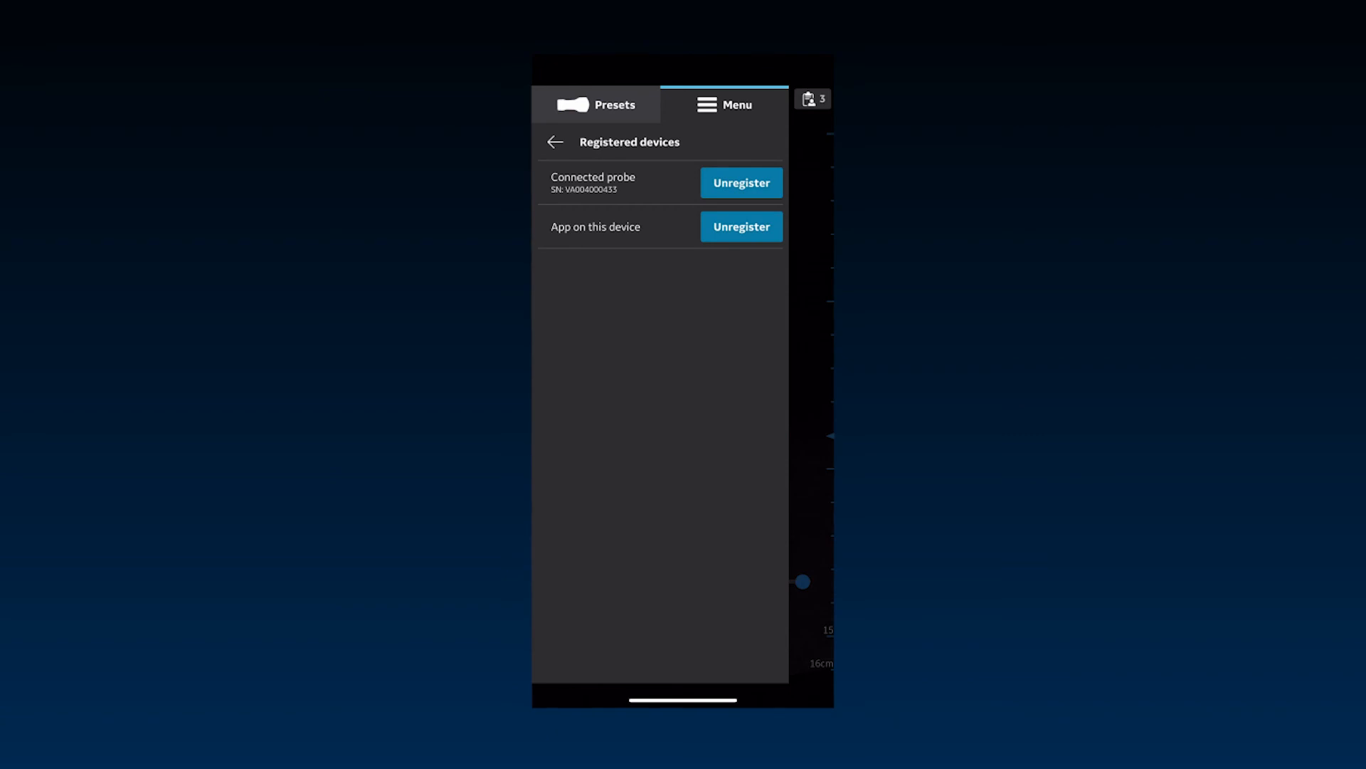
left_click(741, 227)
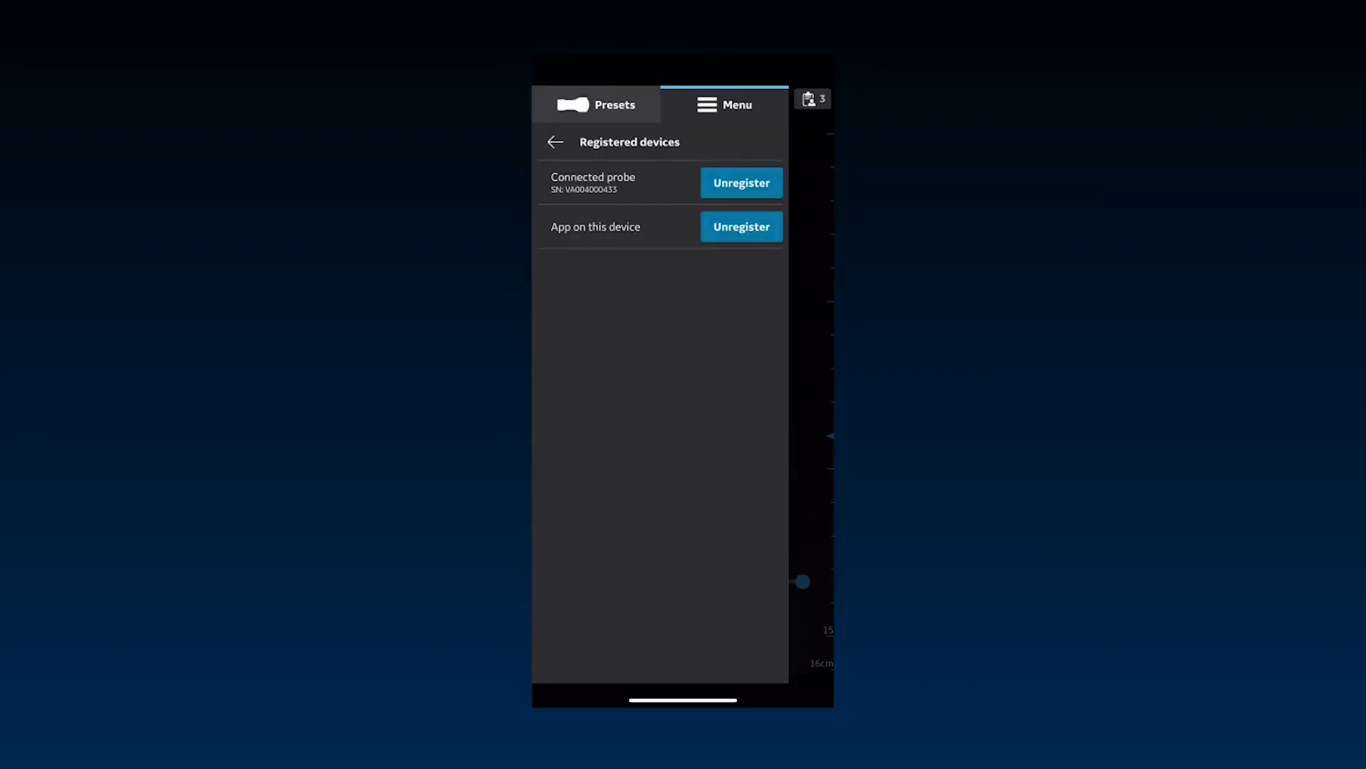
left_click(555, 141)
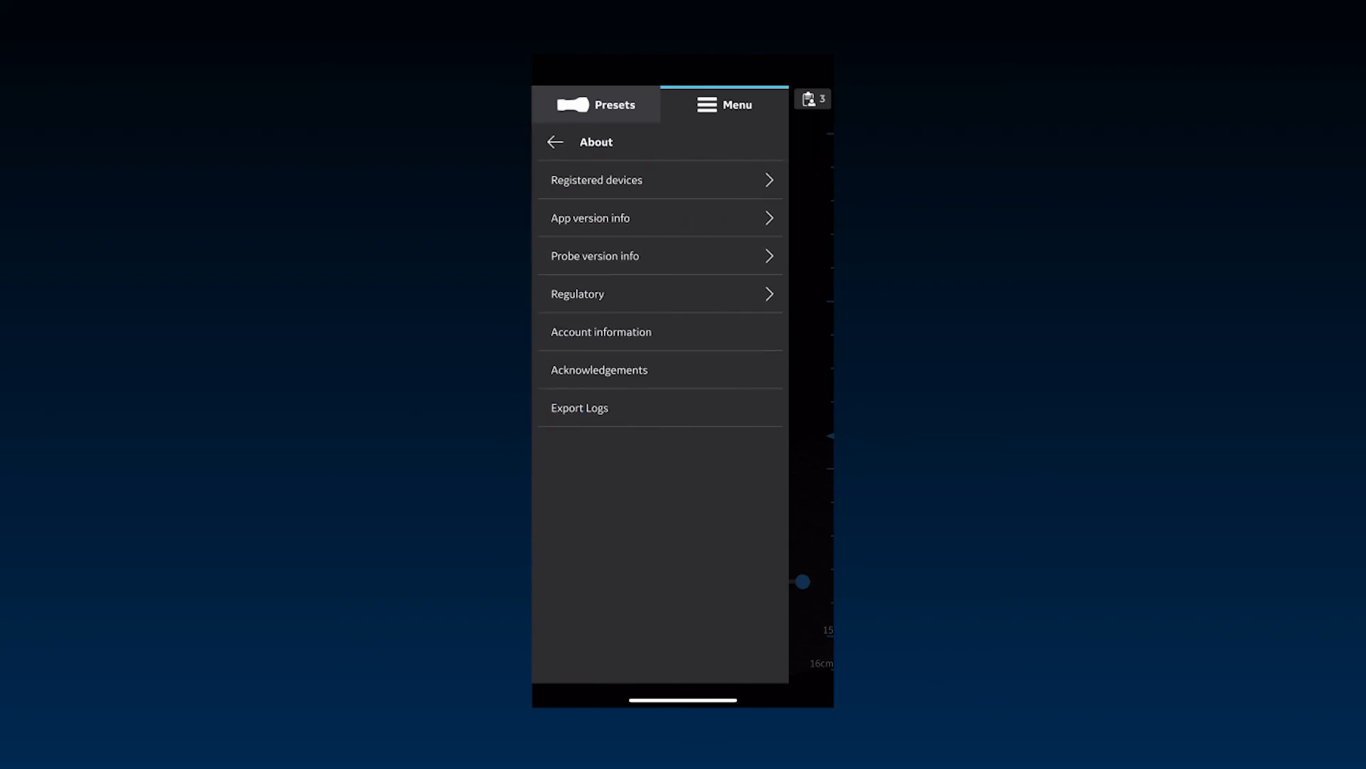